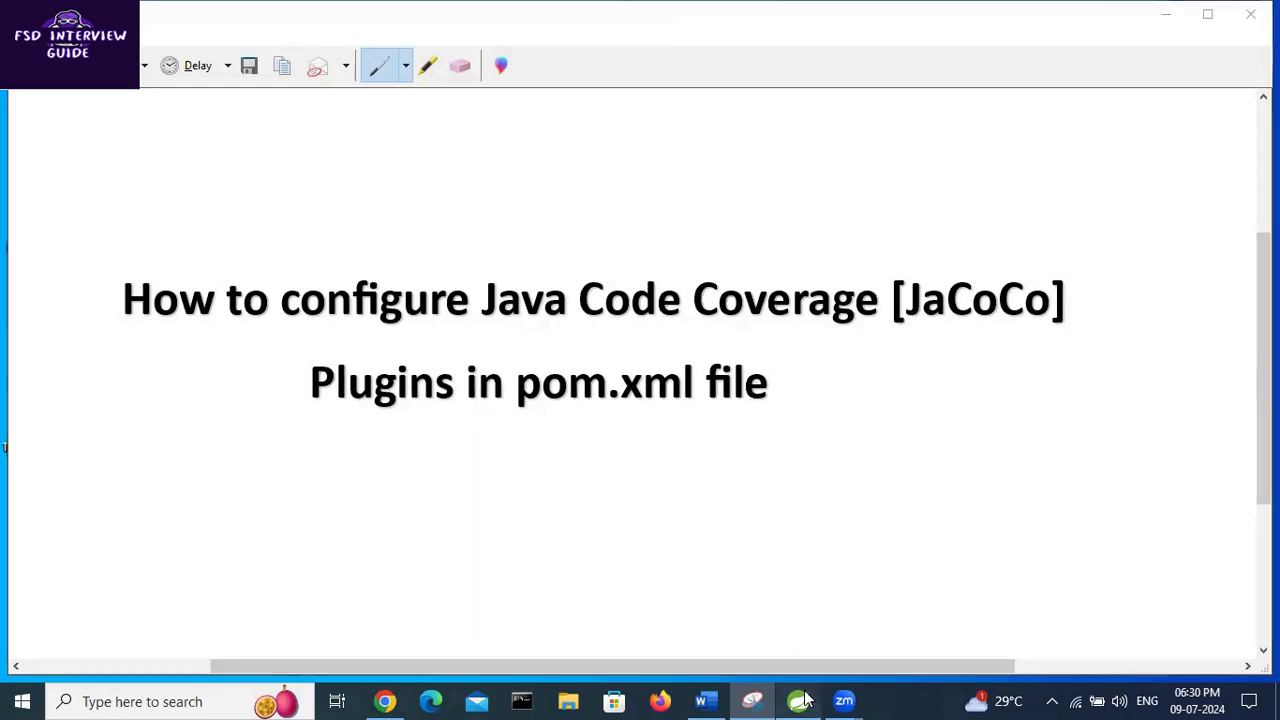
# Browse JaCoCo.txt down to the plugins section and highlight the sonar-maven-plugin artifactId line
pyautogui.click(752, 700)
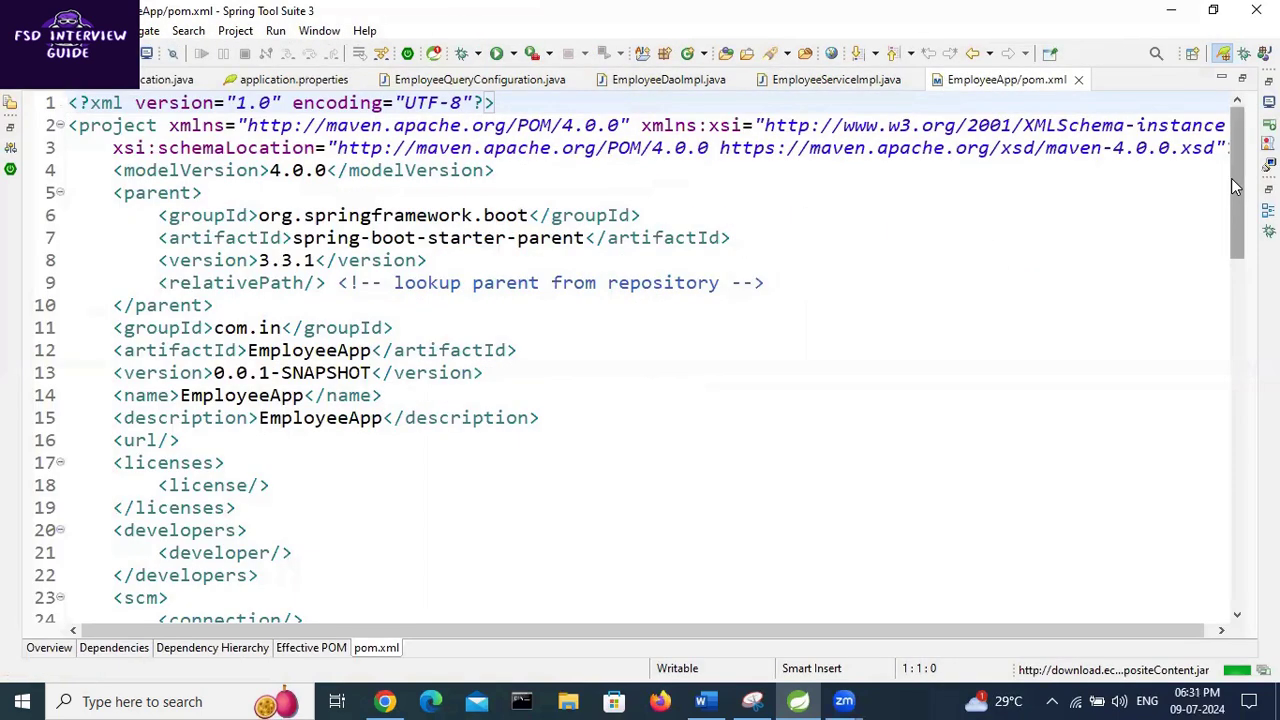
pyautogui.scroll(-3)
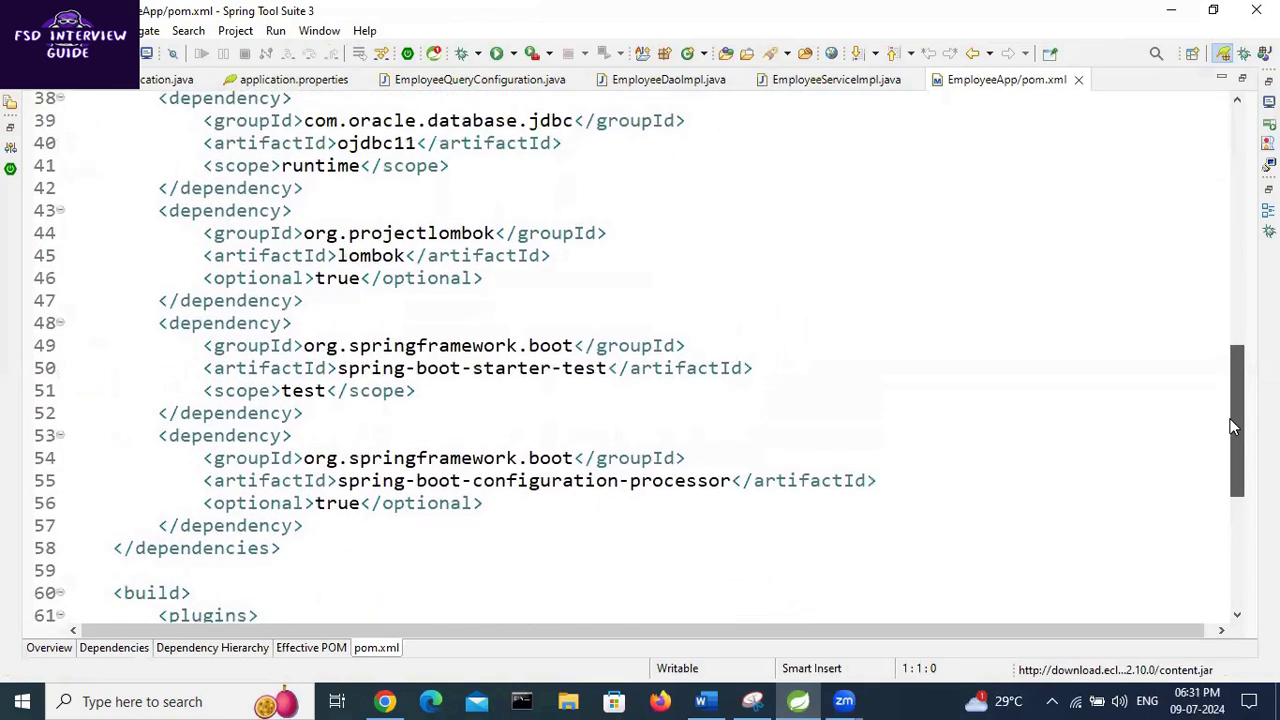
pyautogui.scroll(-3)
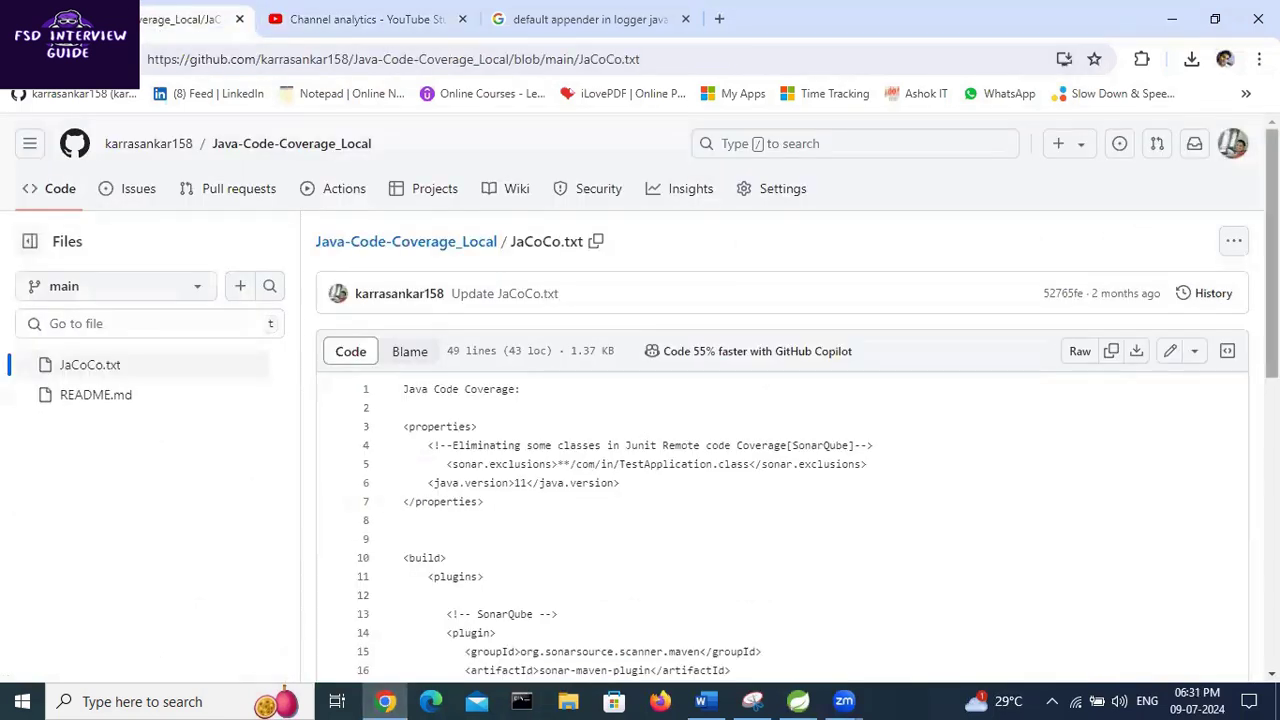
pyautogui.scroll(-3)
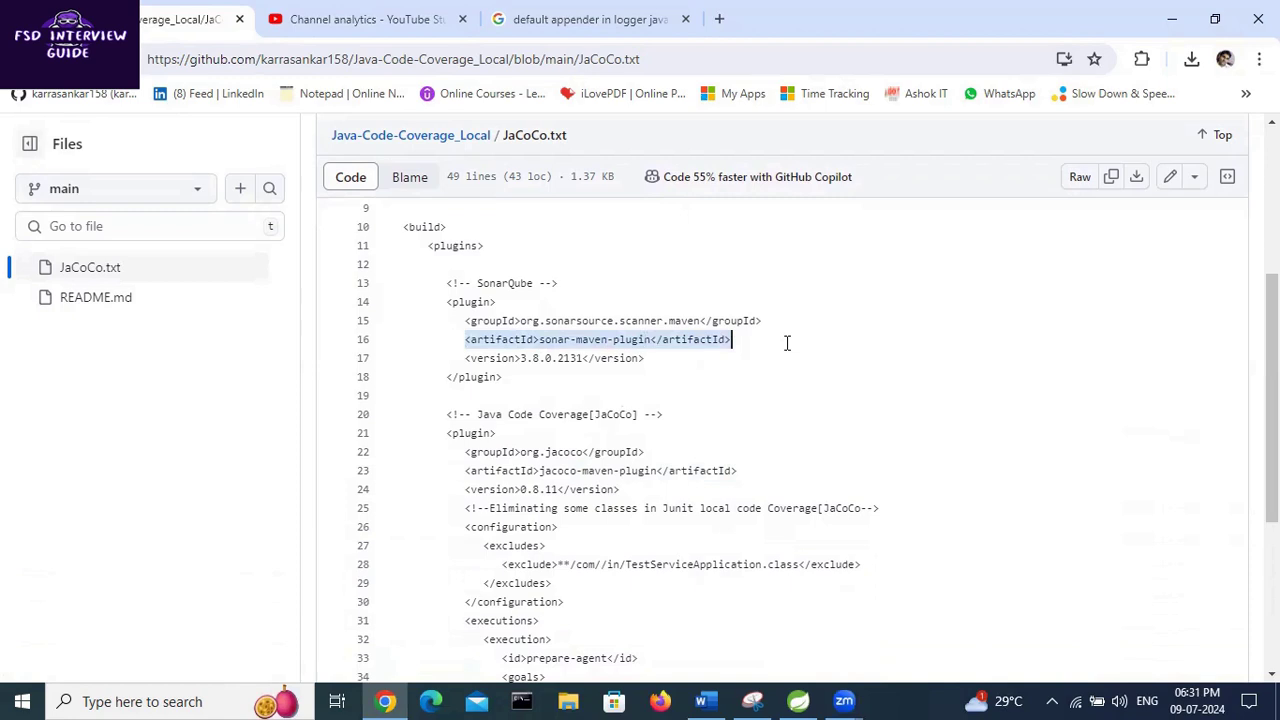
pyautogui.doubleClick(600, 470)
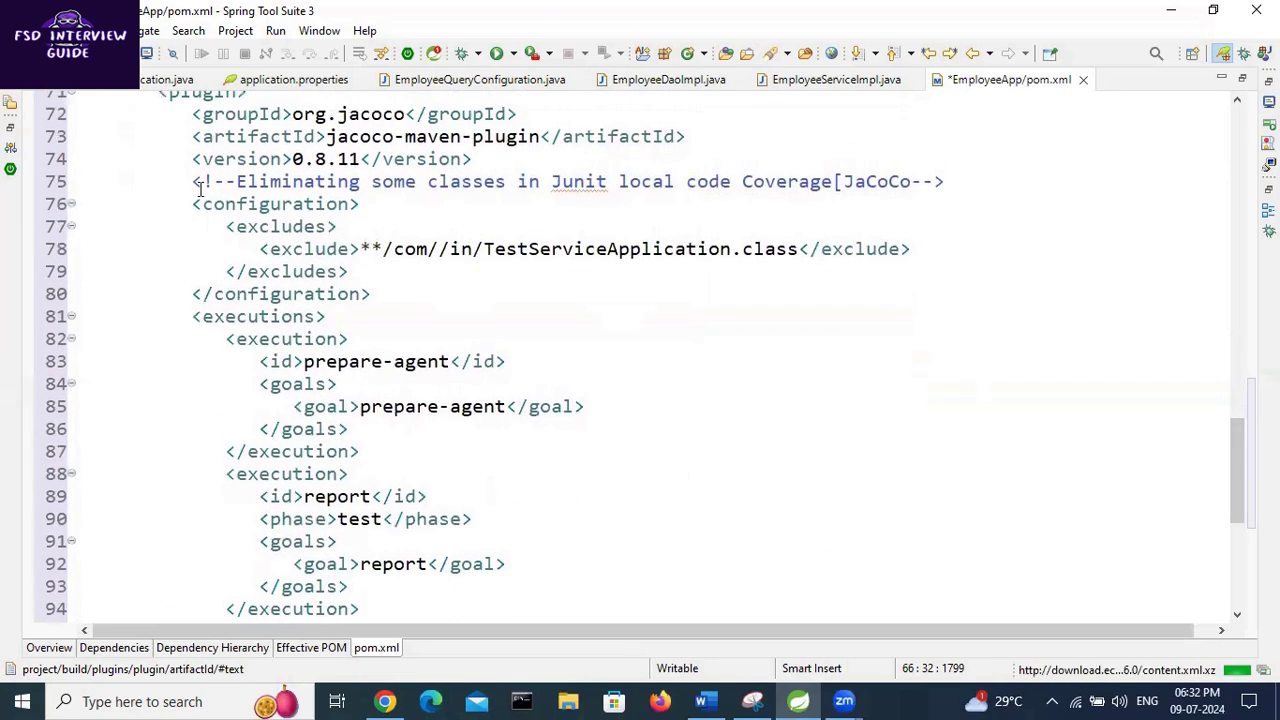
# Remove the JaCoCo comment and class-exclusion configuration lines from pom.xml
pyautogui.moveTo(192, 180); pyautogui.dragTo(370, 292)
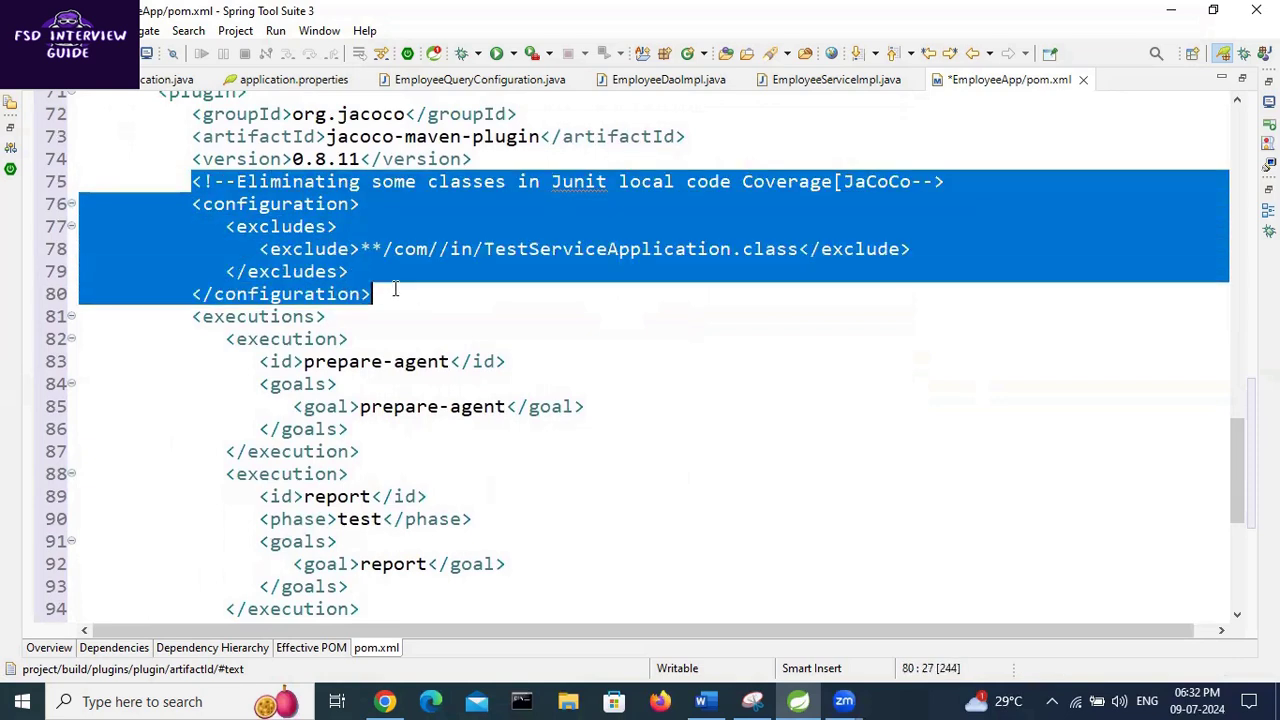
pyautogui.press('Delete')
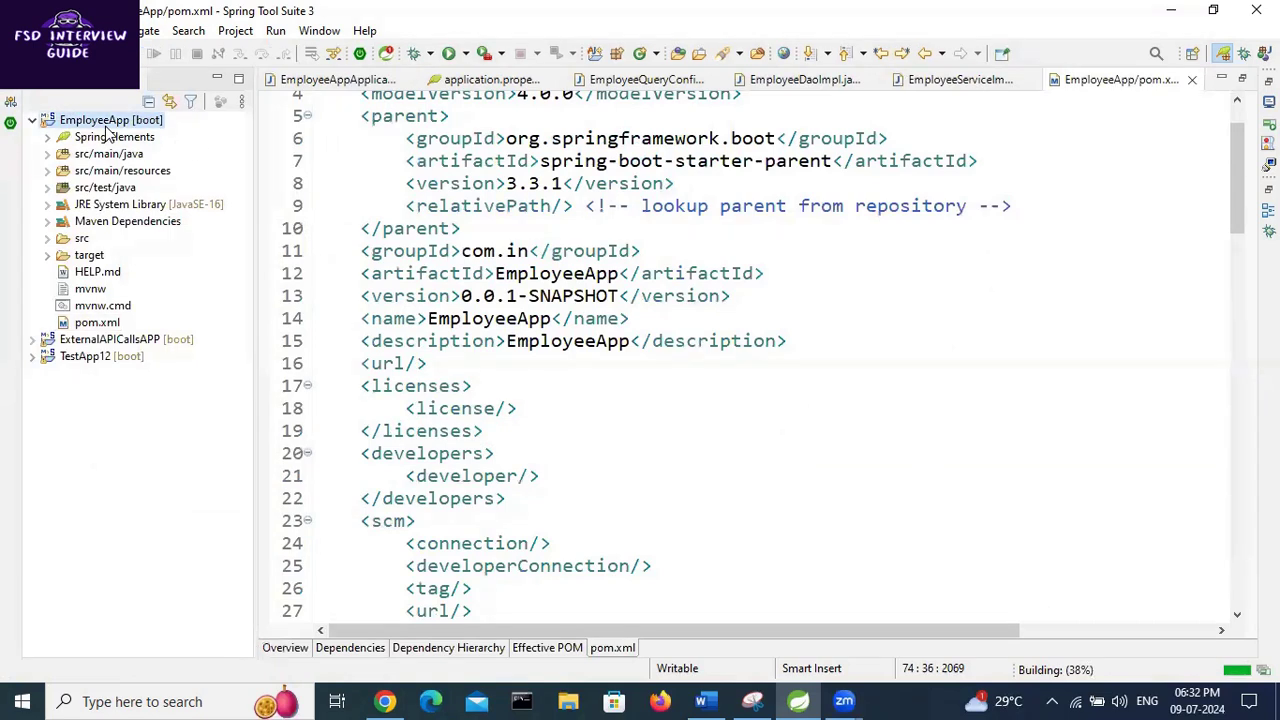
# Bring up the EmployeeApp project's actions to launch a Maven build
pyautogui.rightClick(112, 120)
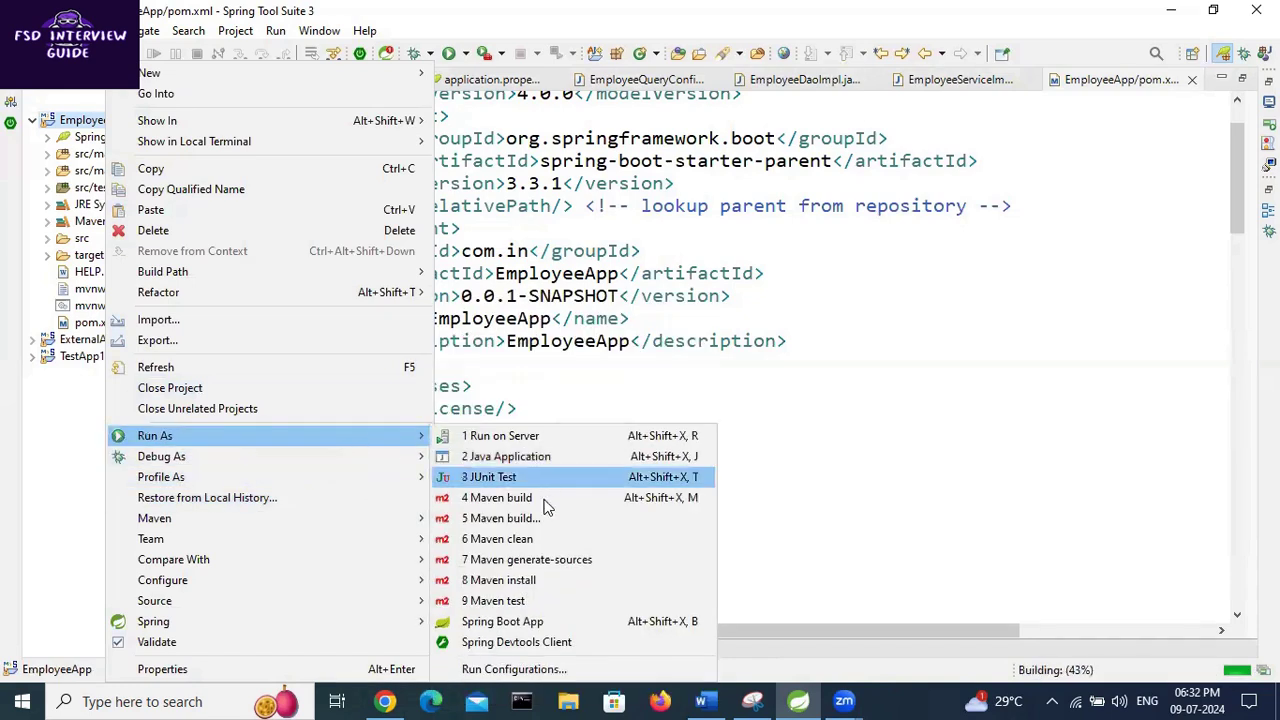
pyautogui.moveTo(538, 580)
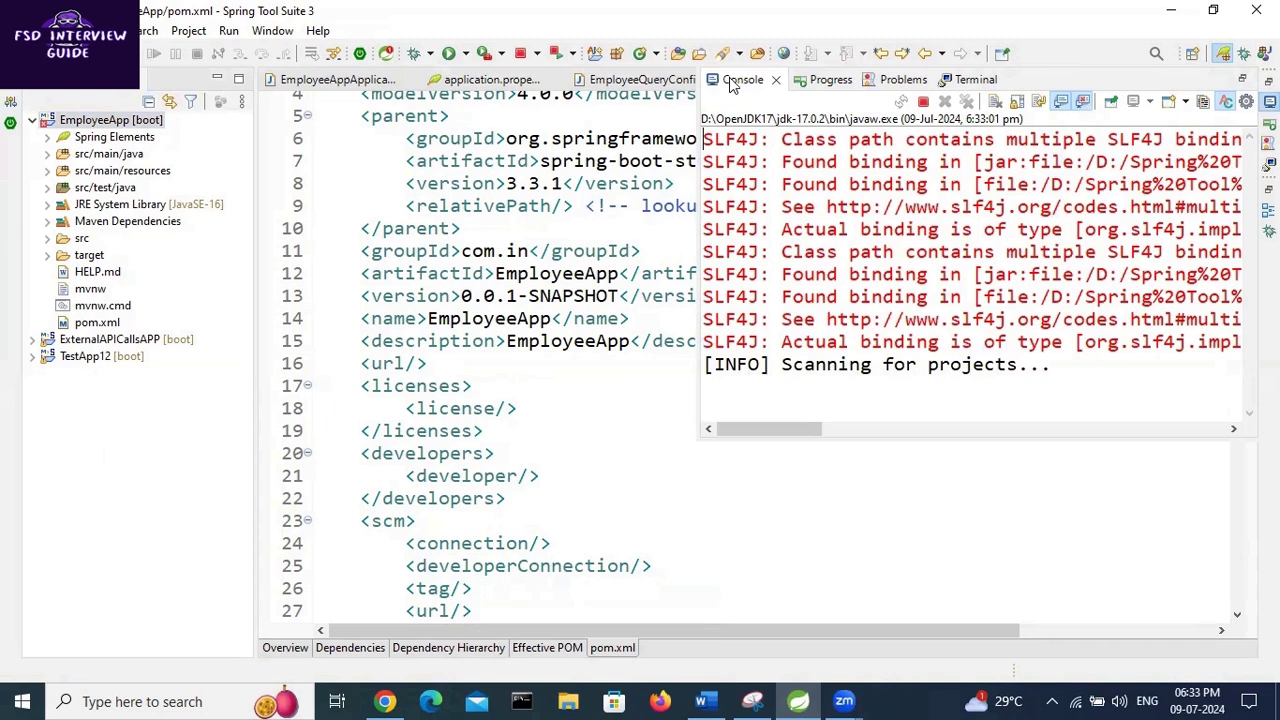
# Maximize the Console and review the Maven output down to BUILD SUCCESS
pyautogui.doubleClick(742, 80)
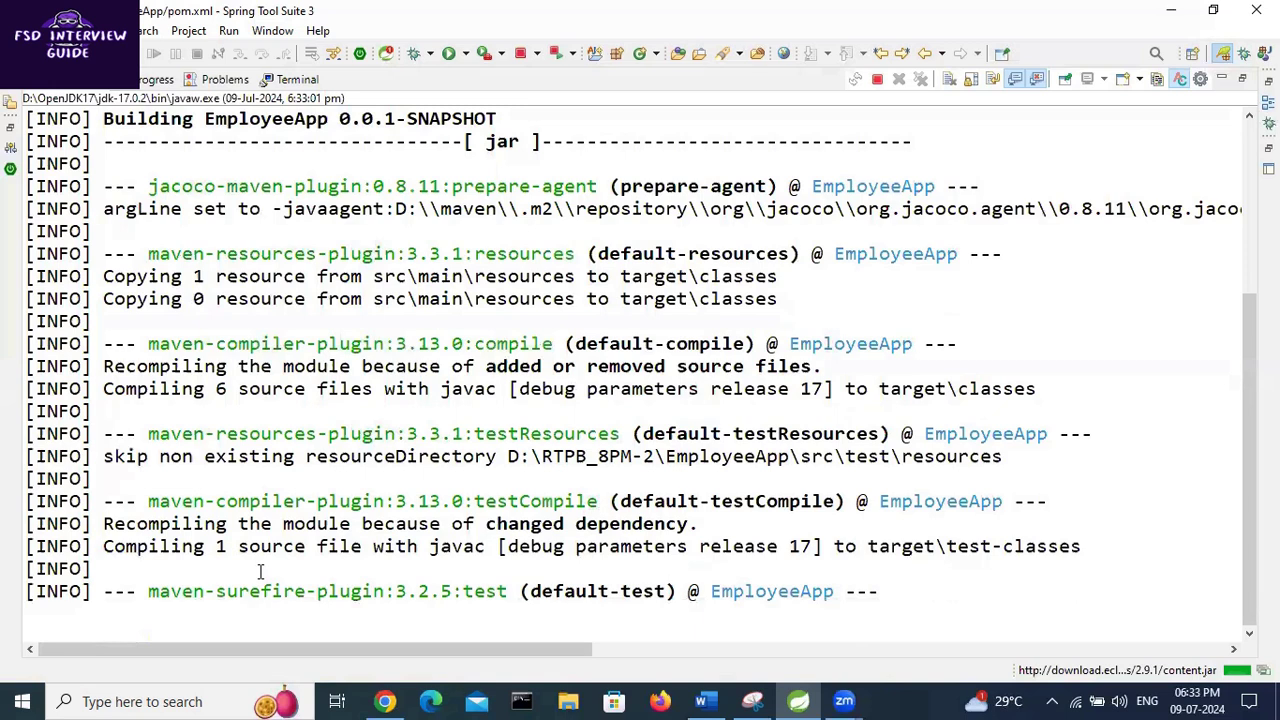
pyautogui.scroll(-3)
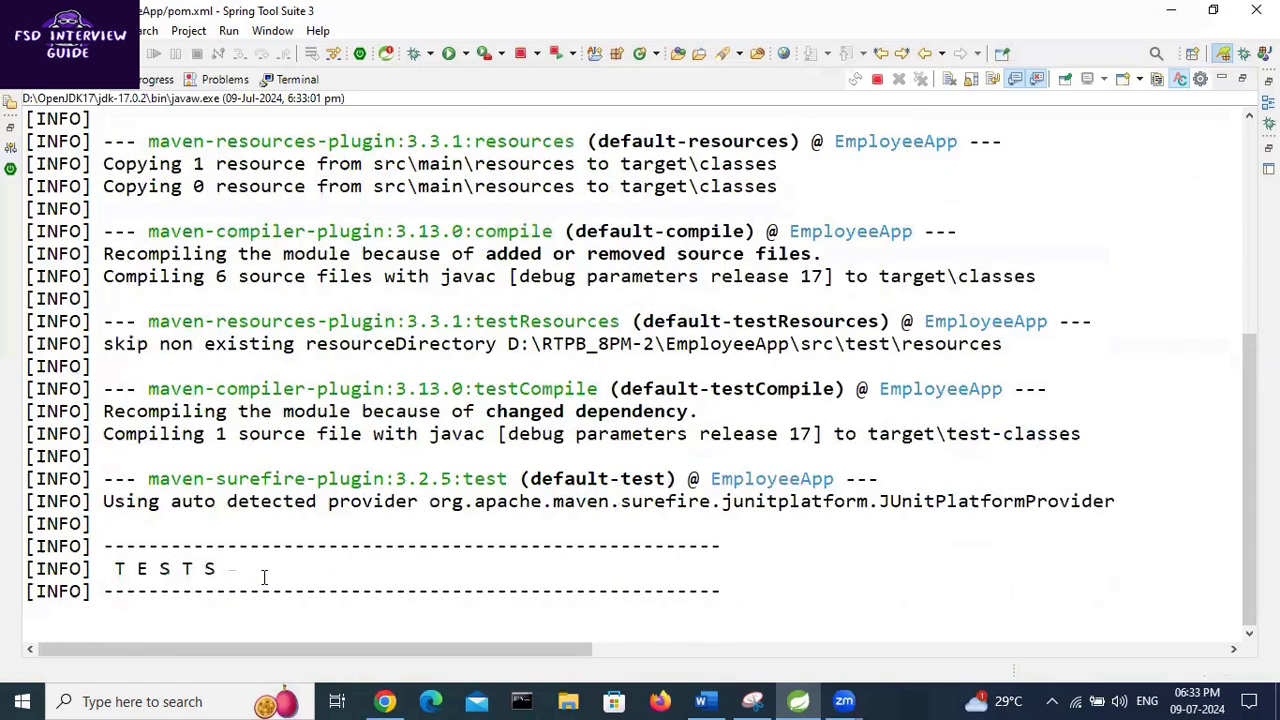
pyautogui.scroll(-3)
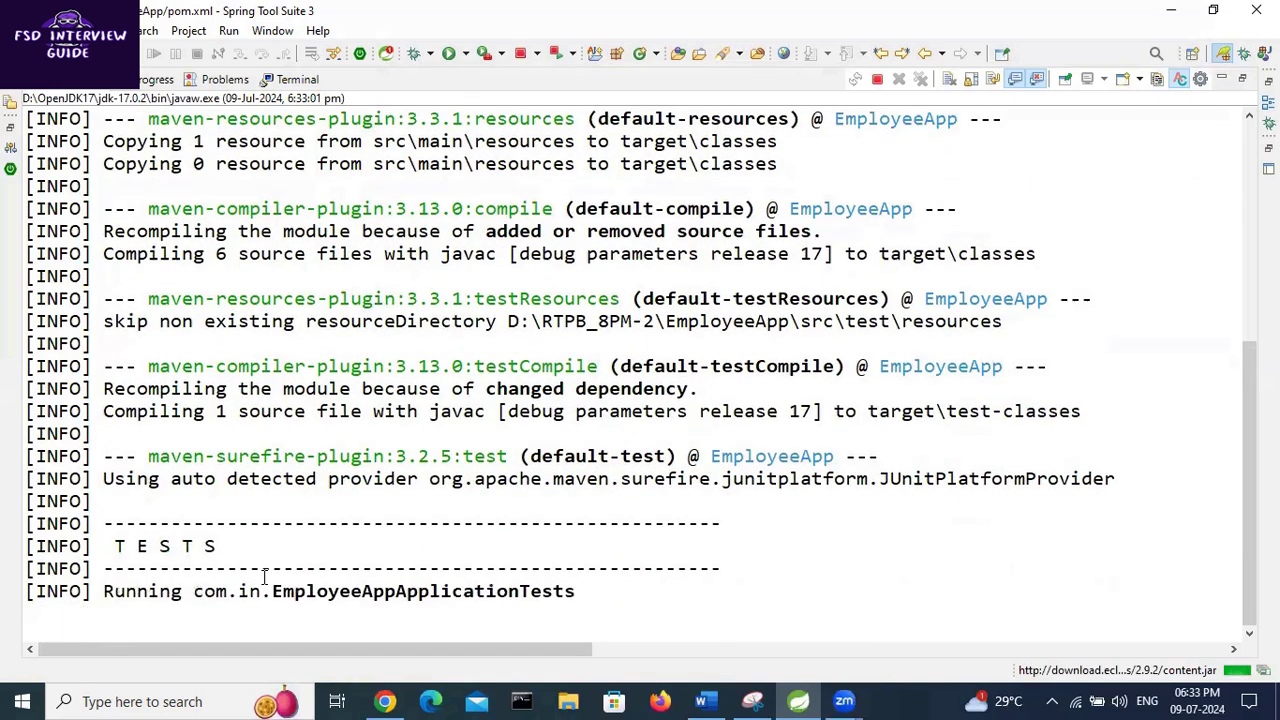
pyautogui.scroll(-3)
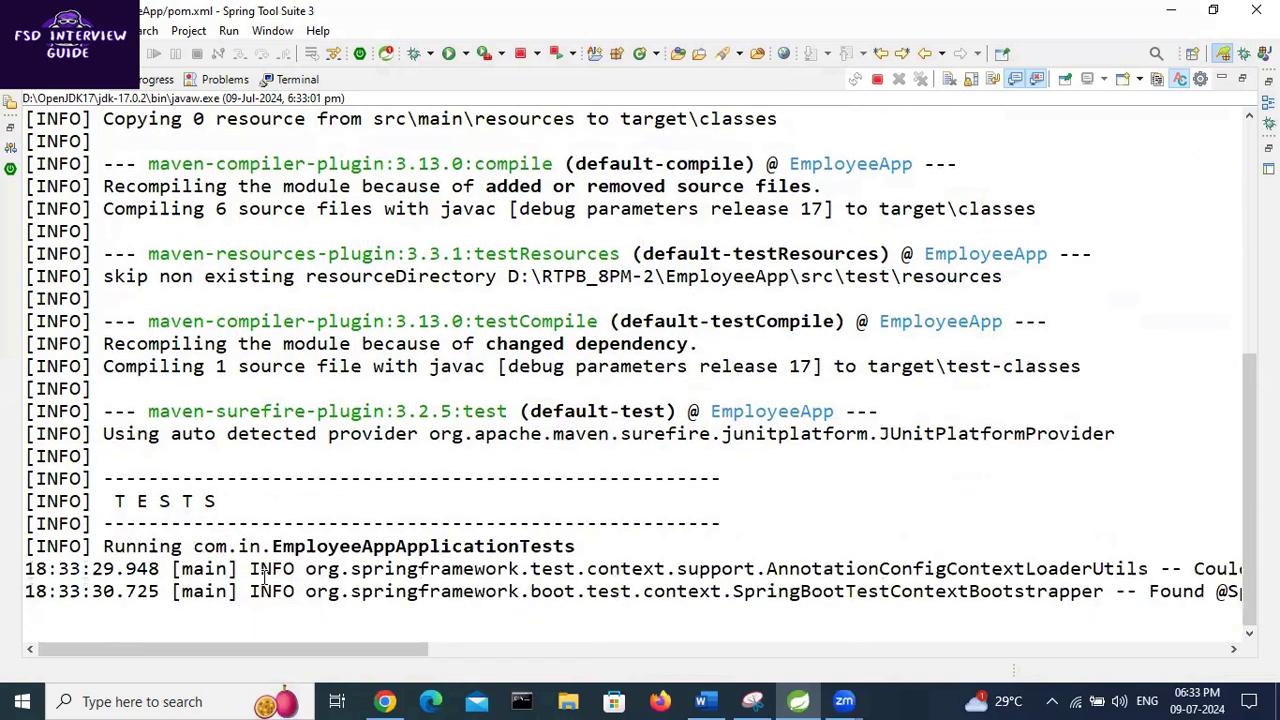
pyautogui.scroll(-3)
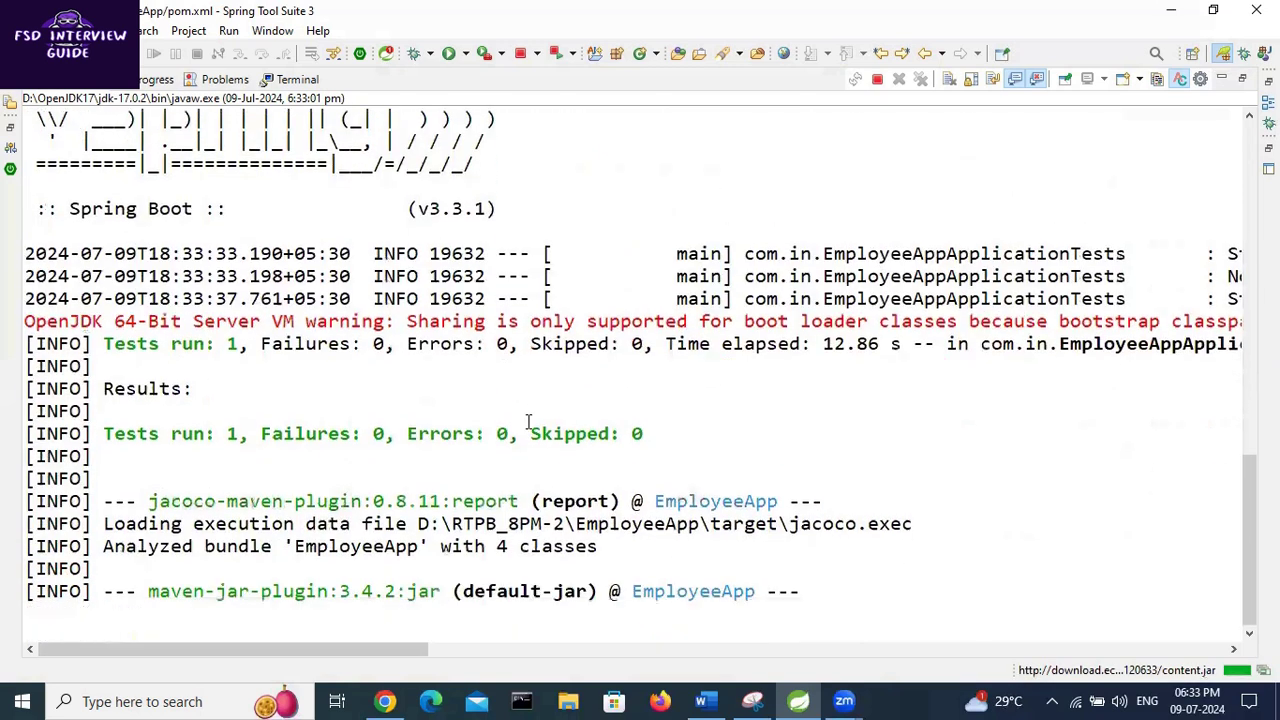
pyautogui.scroll(-3)
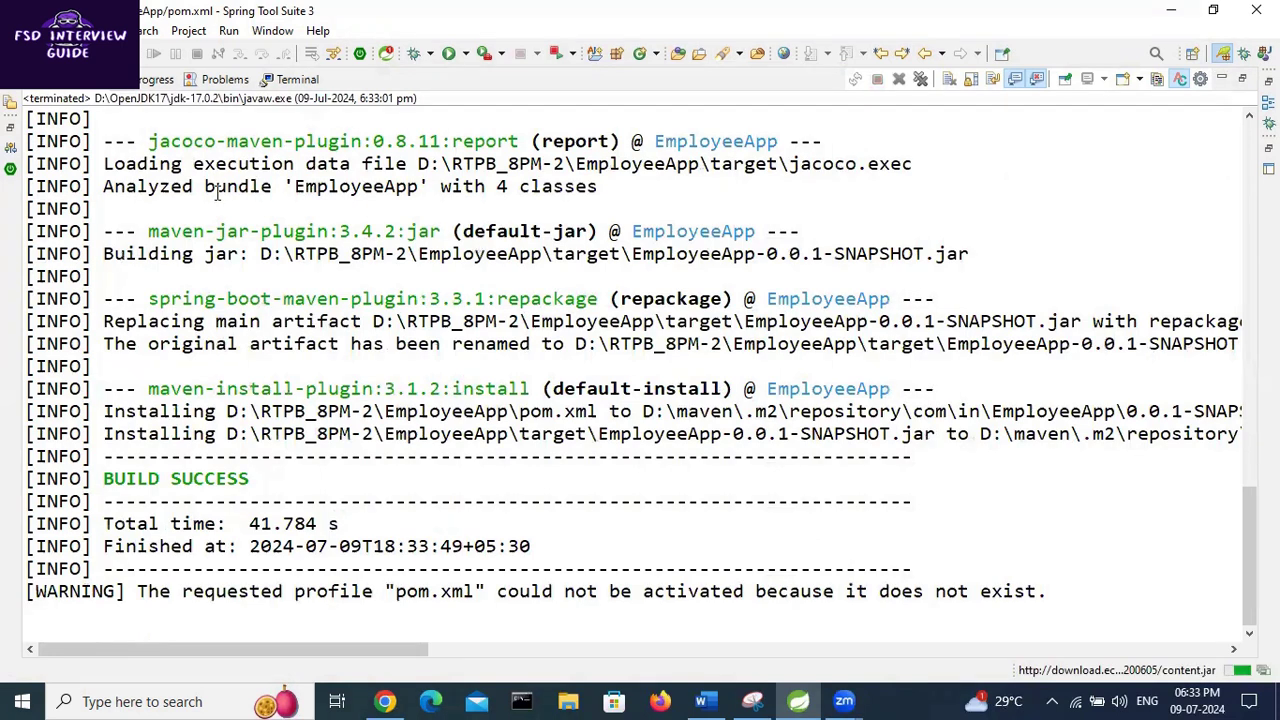
pyautogui.moveTo(576, 488)
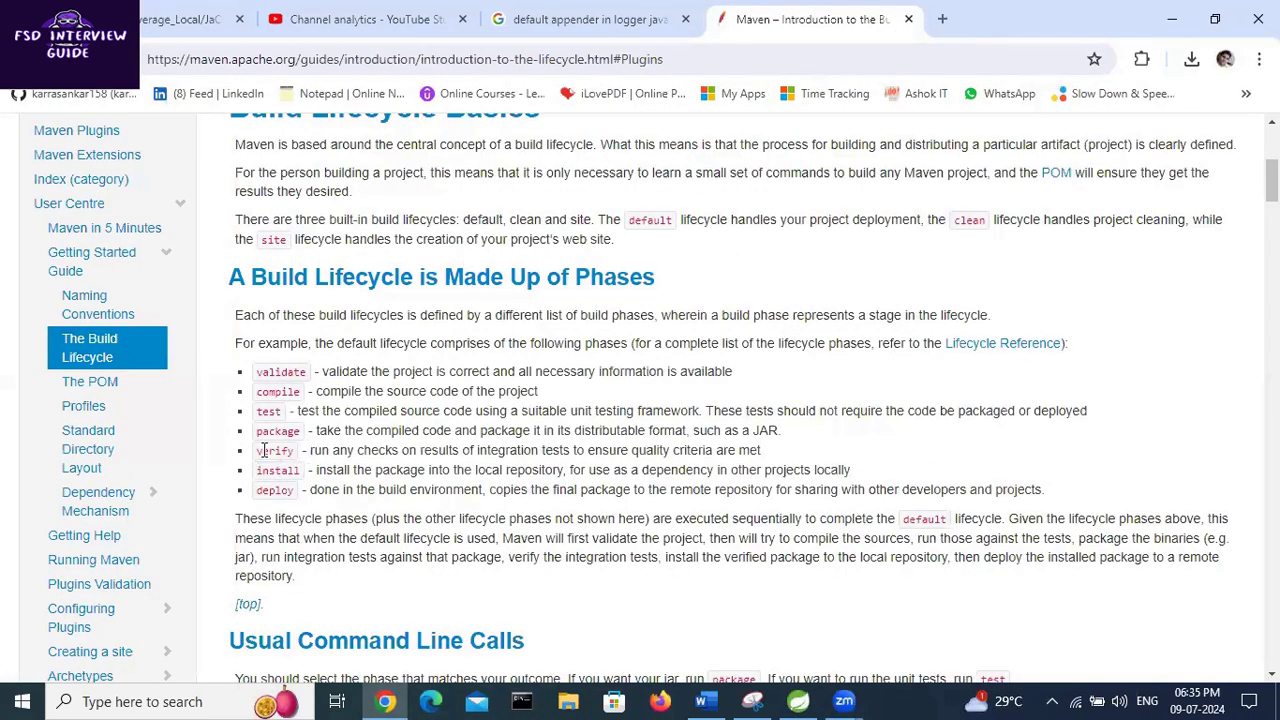
# Highlight the lifecycle phase names verify, validate, compile, test and package on the Maven page
pyautogui.doubleClick(276, 470)
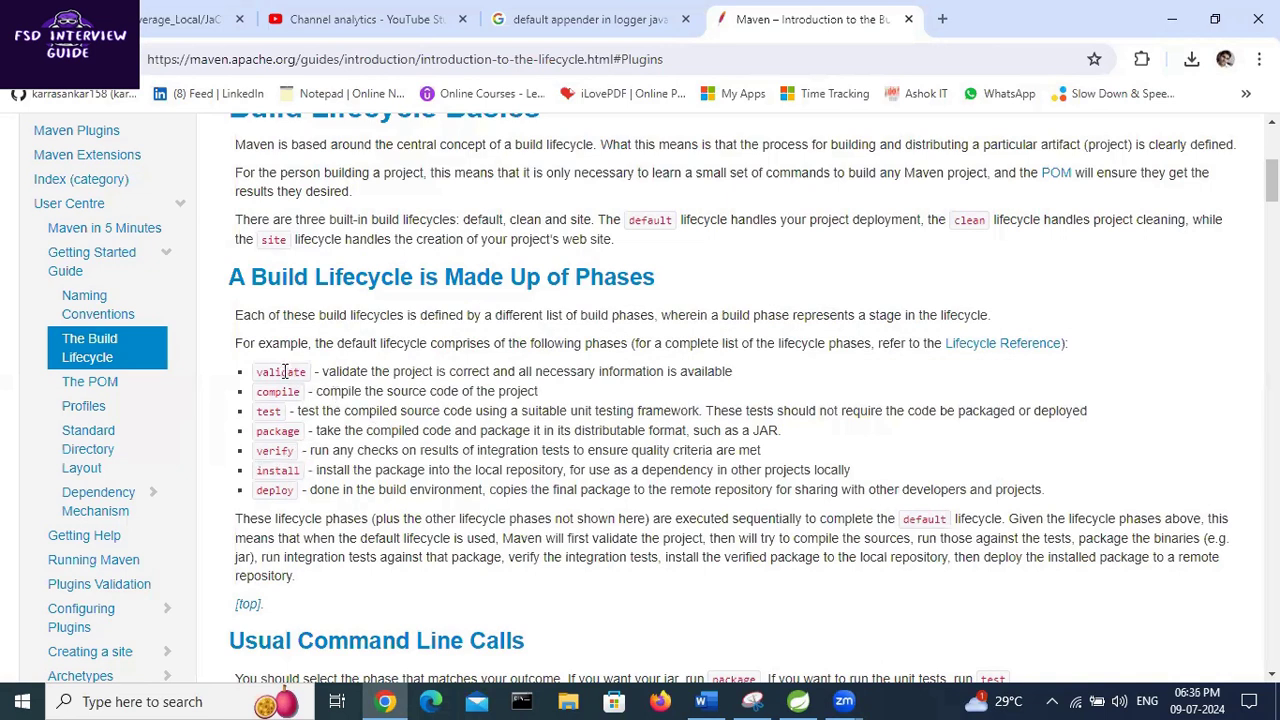
pyautogui.doubleClick(268, 412)
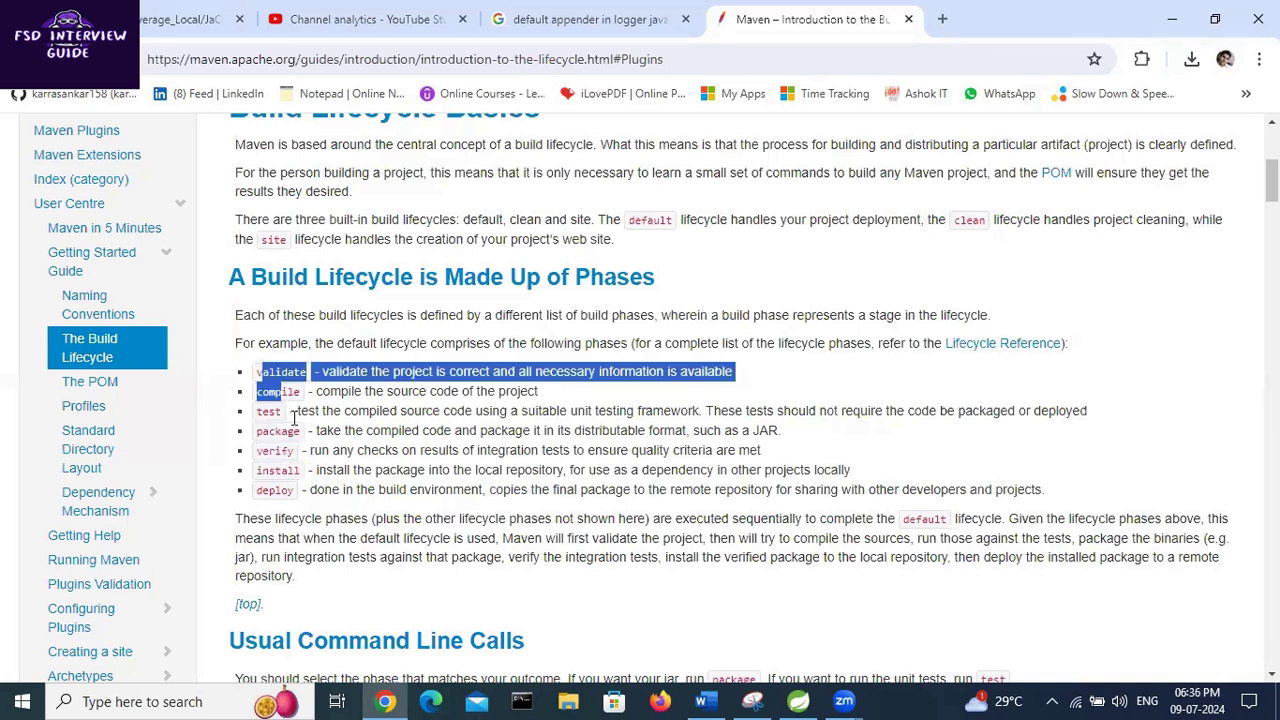
pyautogui.doubleClick(276, 470)
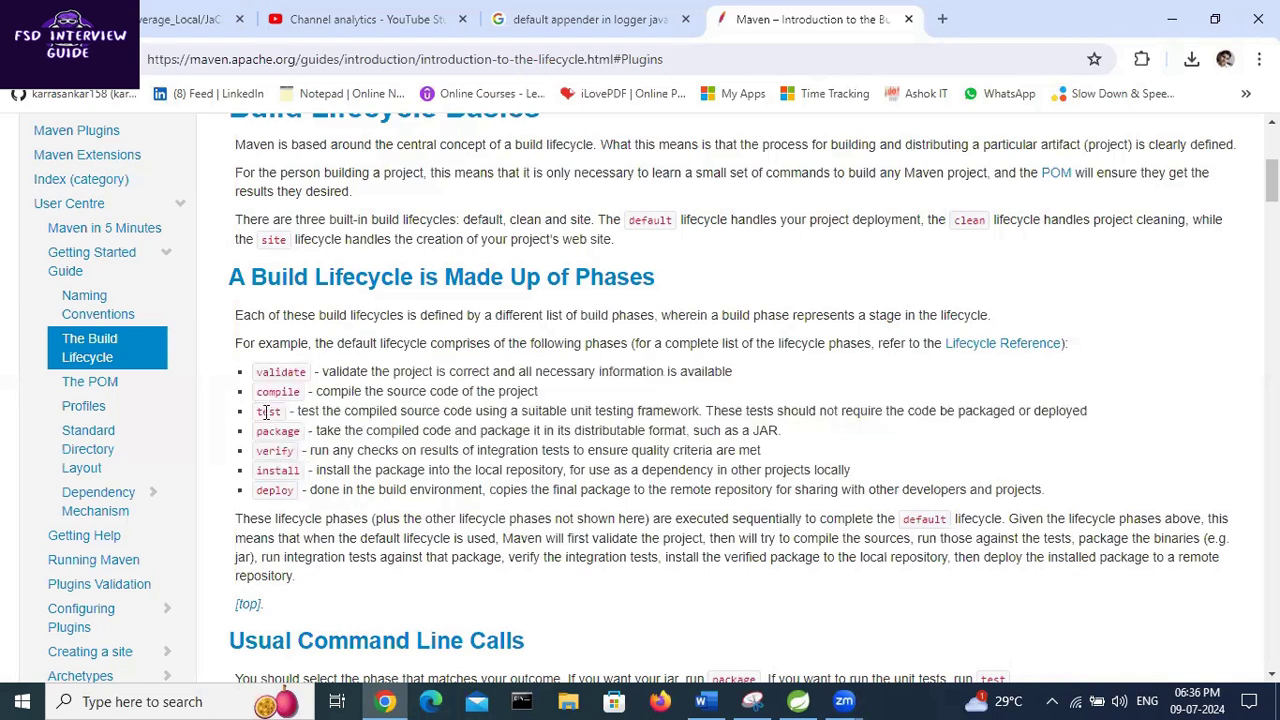
pyautogui.doubleClick(280, 370)
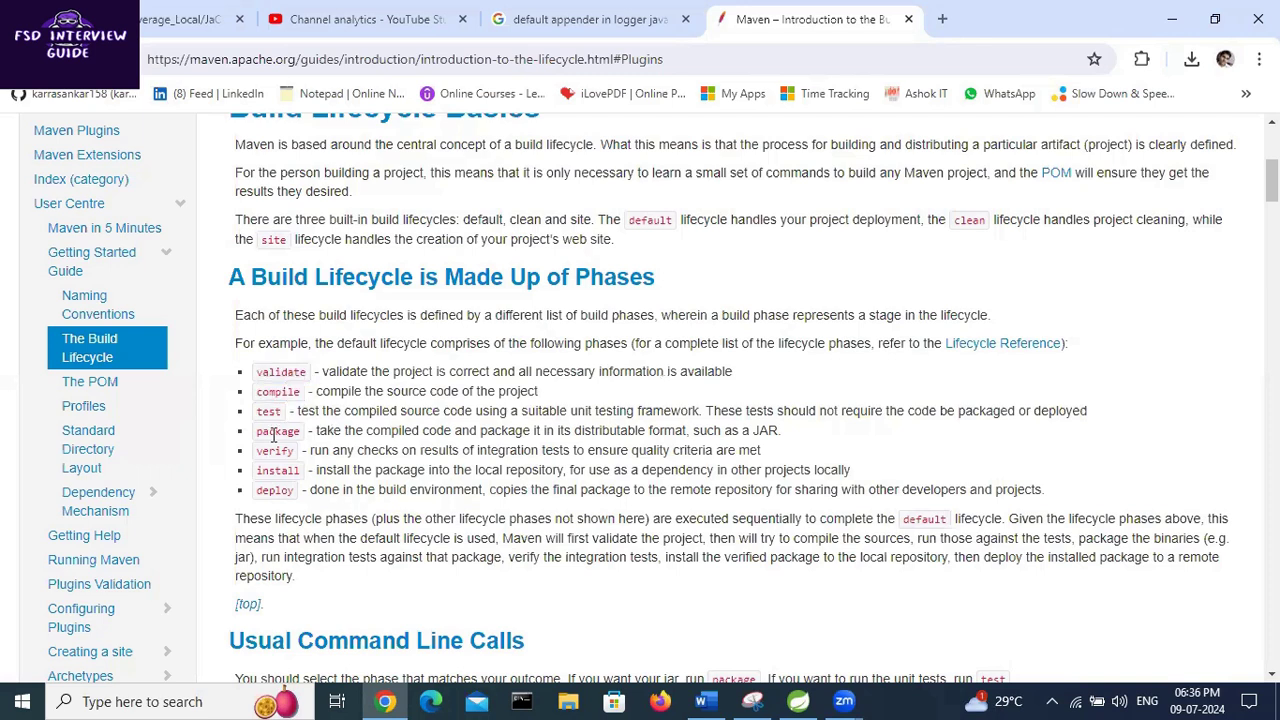
pyautogui.moveTo(258, 370); pyautogui.dragTo(284, 412)
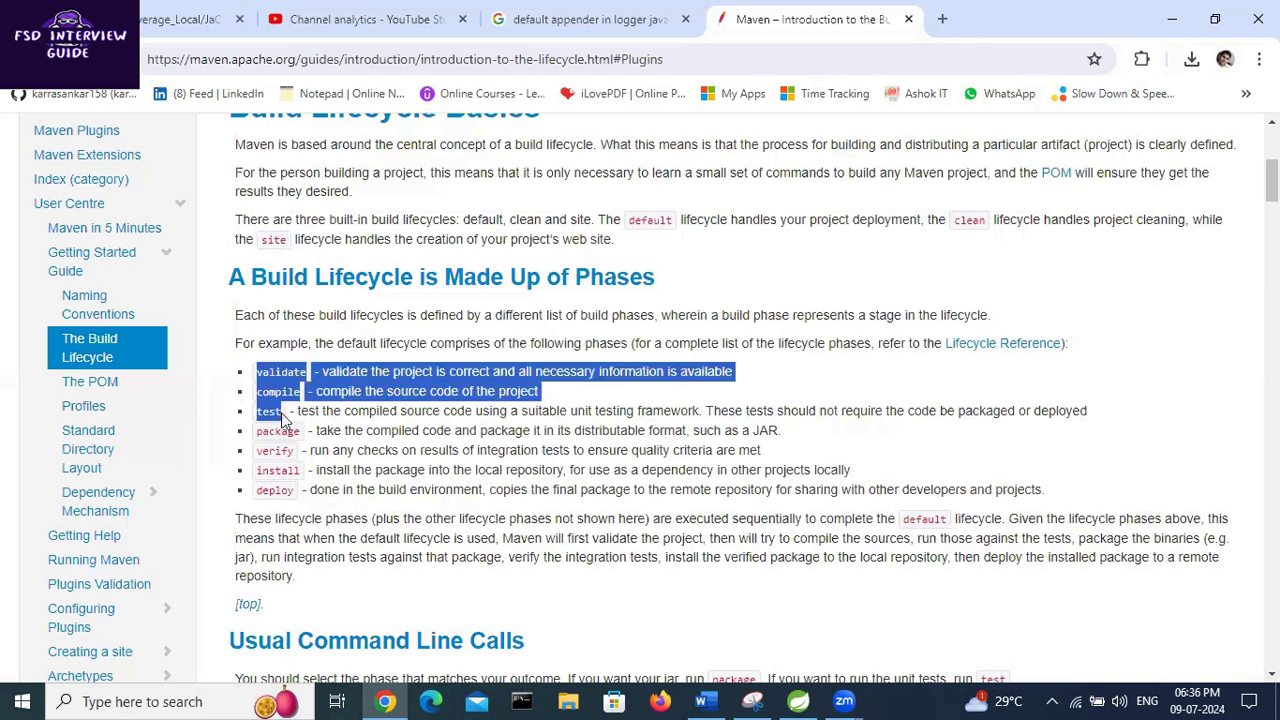
pyautogui.doubleClick(274, 450)
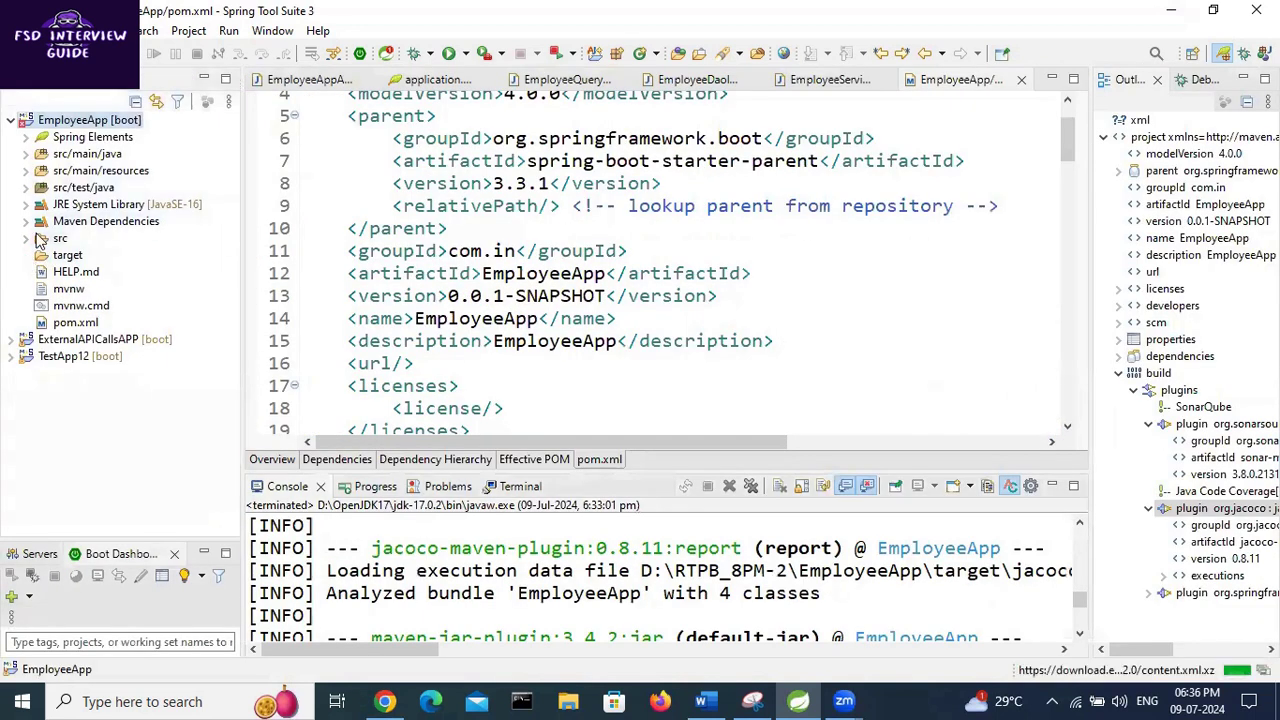
# Refresh EmployeeApp and expand target/site/jacoco to reach the generated index.html report
pyautogui.rightClick(90, 120)
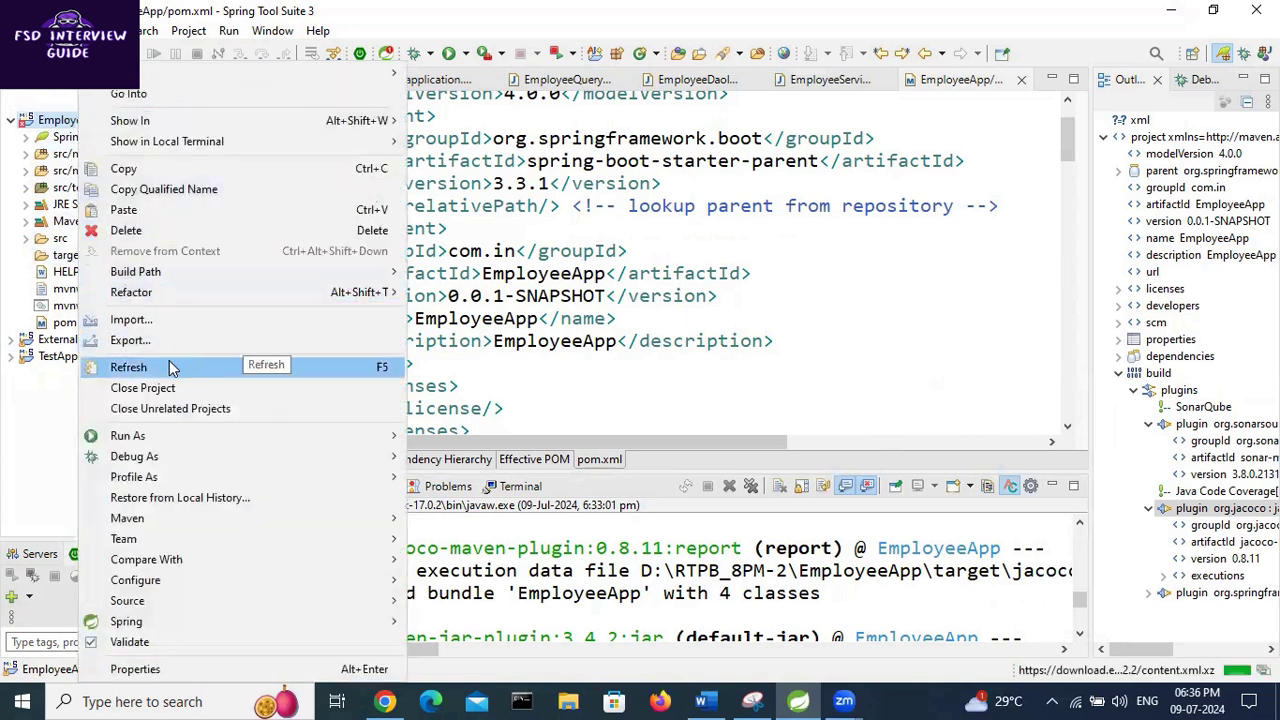
pyautogui.click(128, 368)
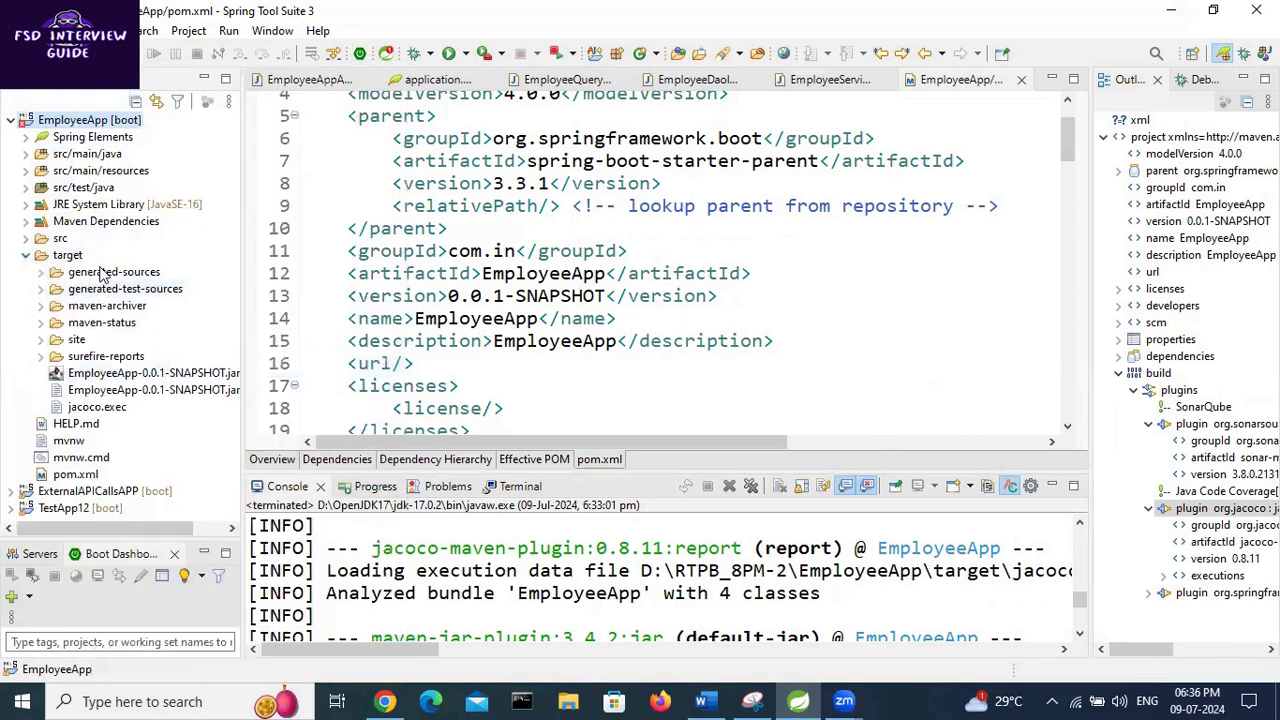
pyautogui.click(42, 340)
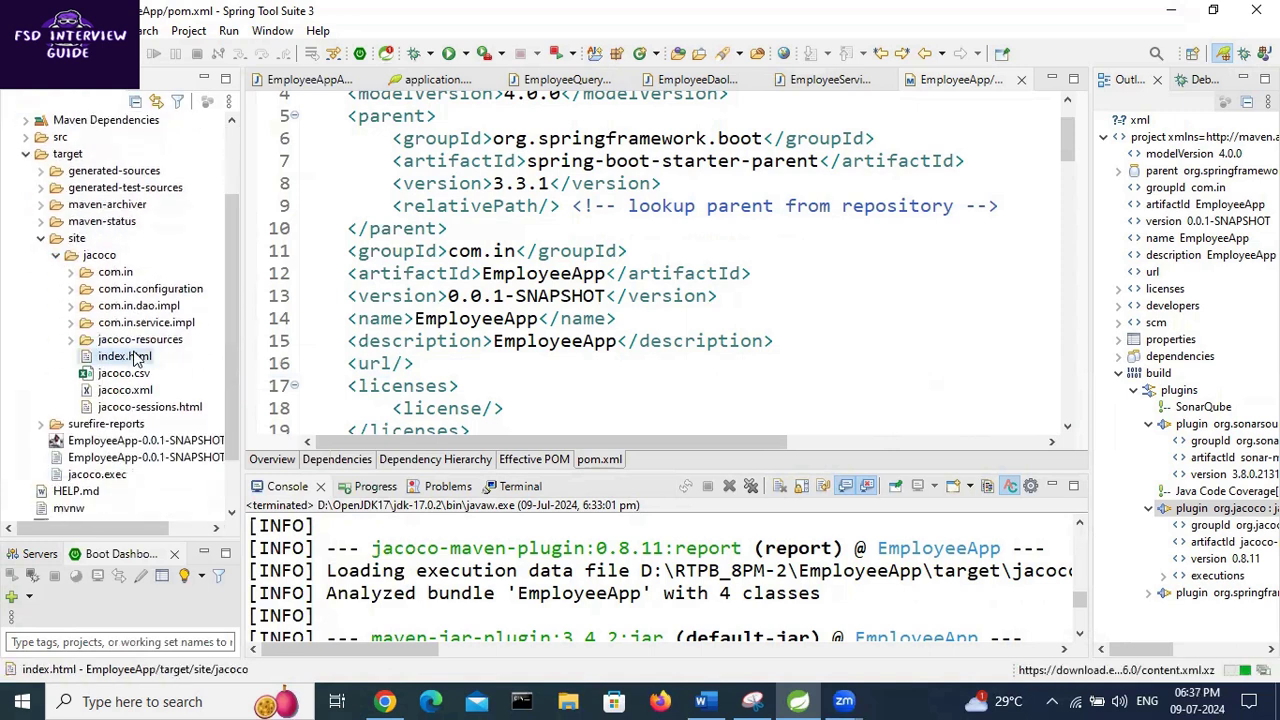
pyautogui.rightClick(124, 356)
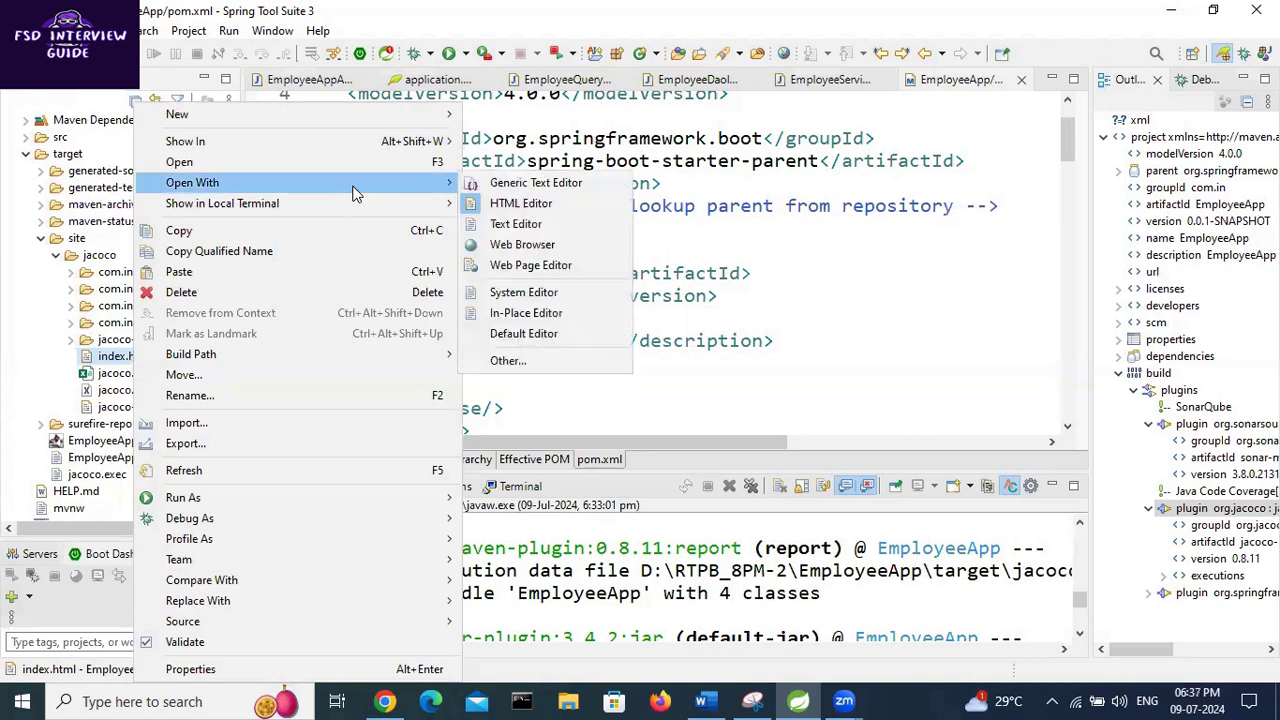
pyautogui.moveTo(508, 360)
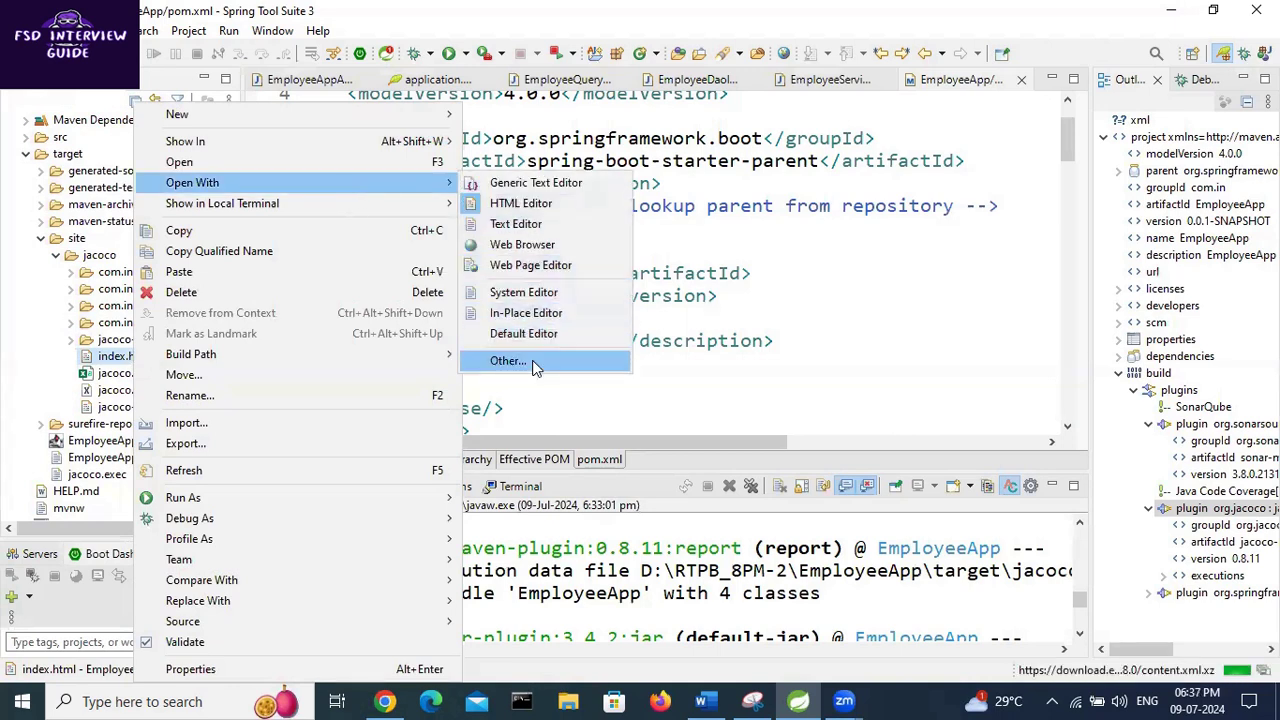
# Cancel the Open With > Other dialog, then show index.html in the built-in Web Browser (33% coverage)
pyautogui.click(508, 360)
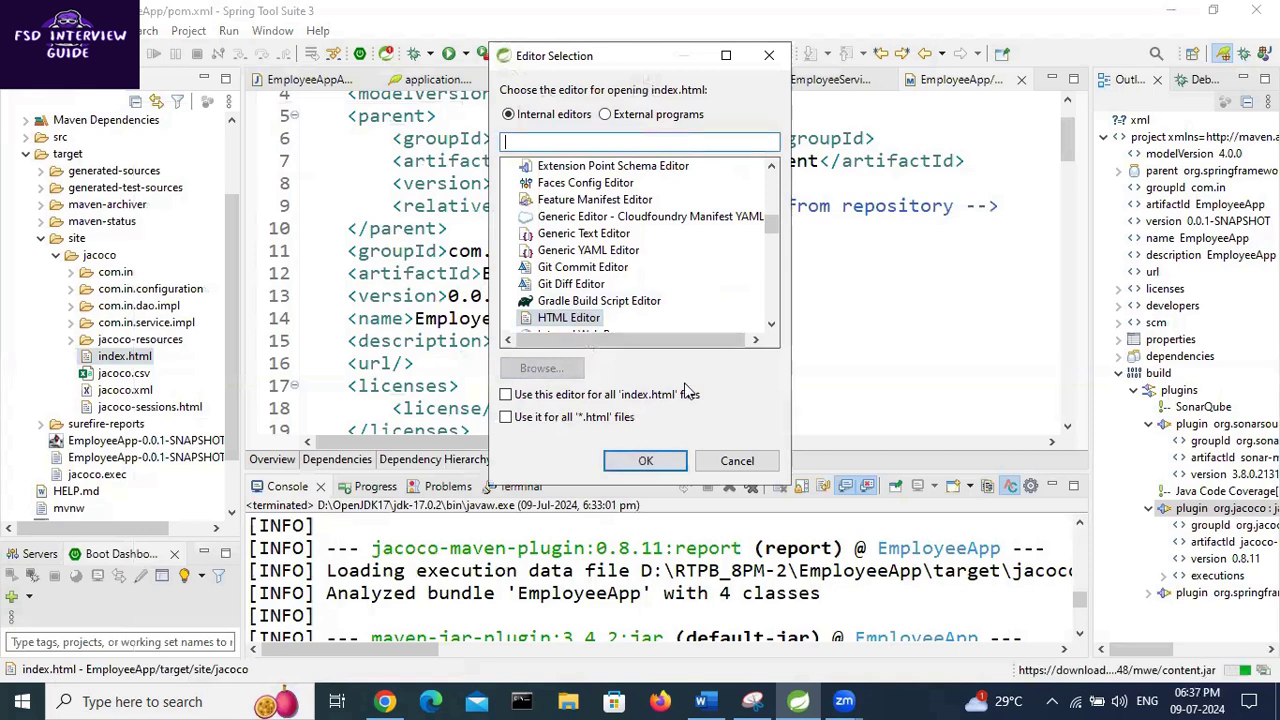
pyautogui.click(736, 460)
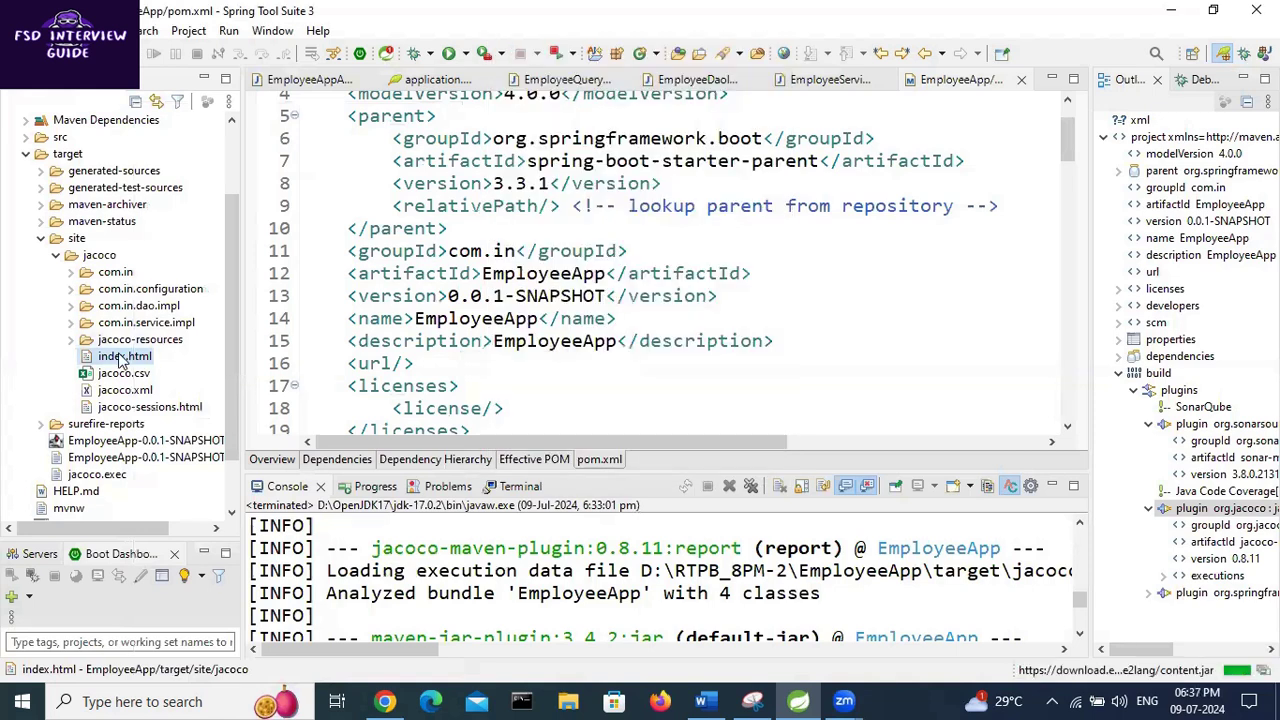
pyautogui.rightClick(124, 356)
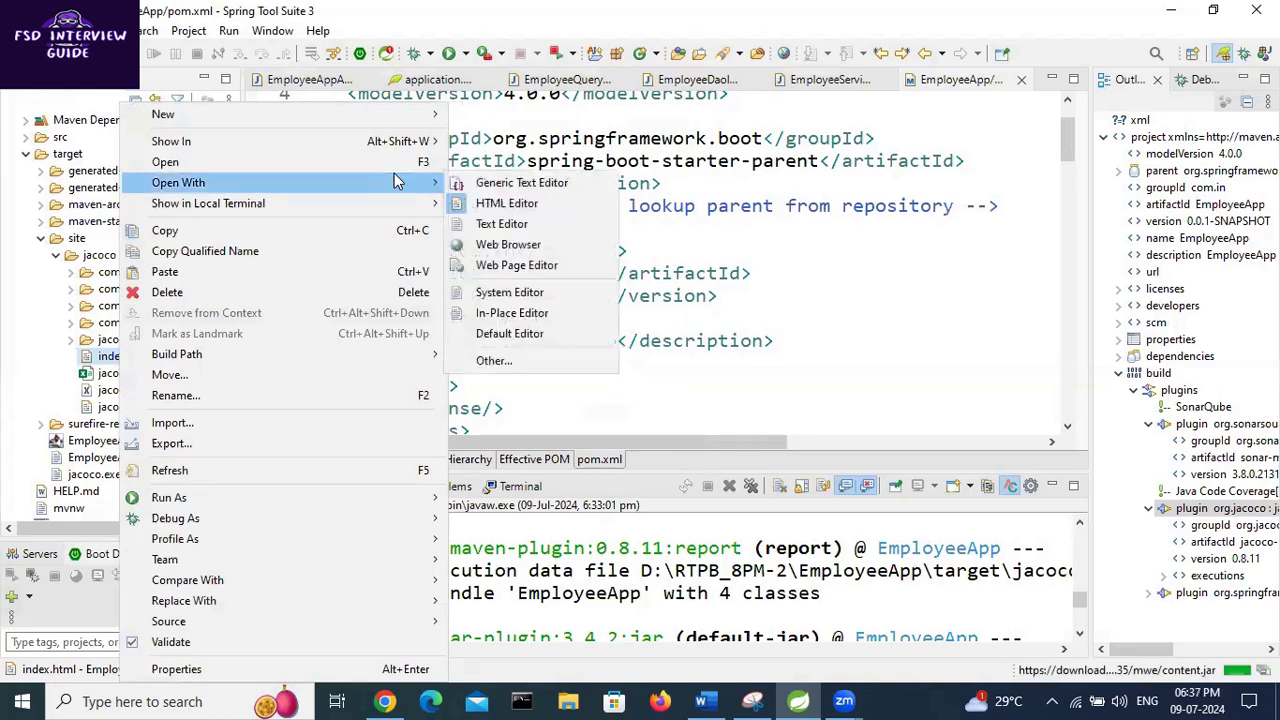
pyautogui.moveTo(502, 224)
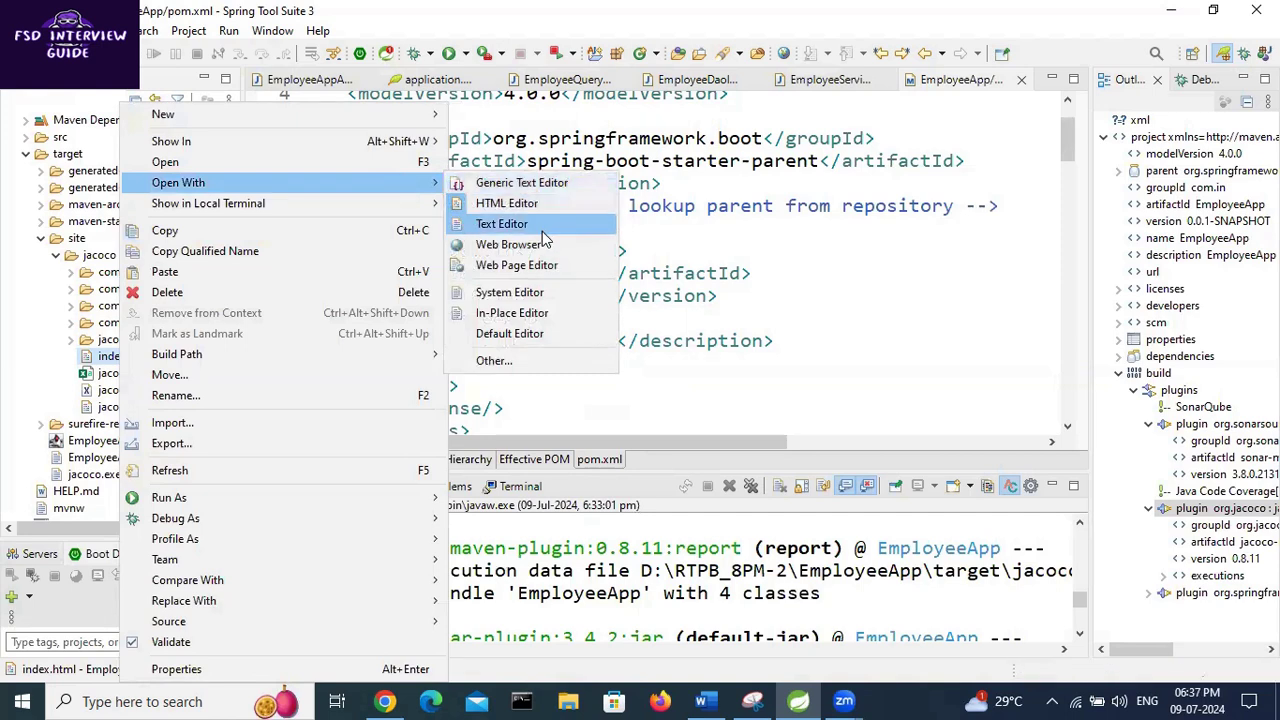
pyautogui.moveTo(516, 264)
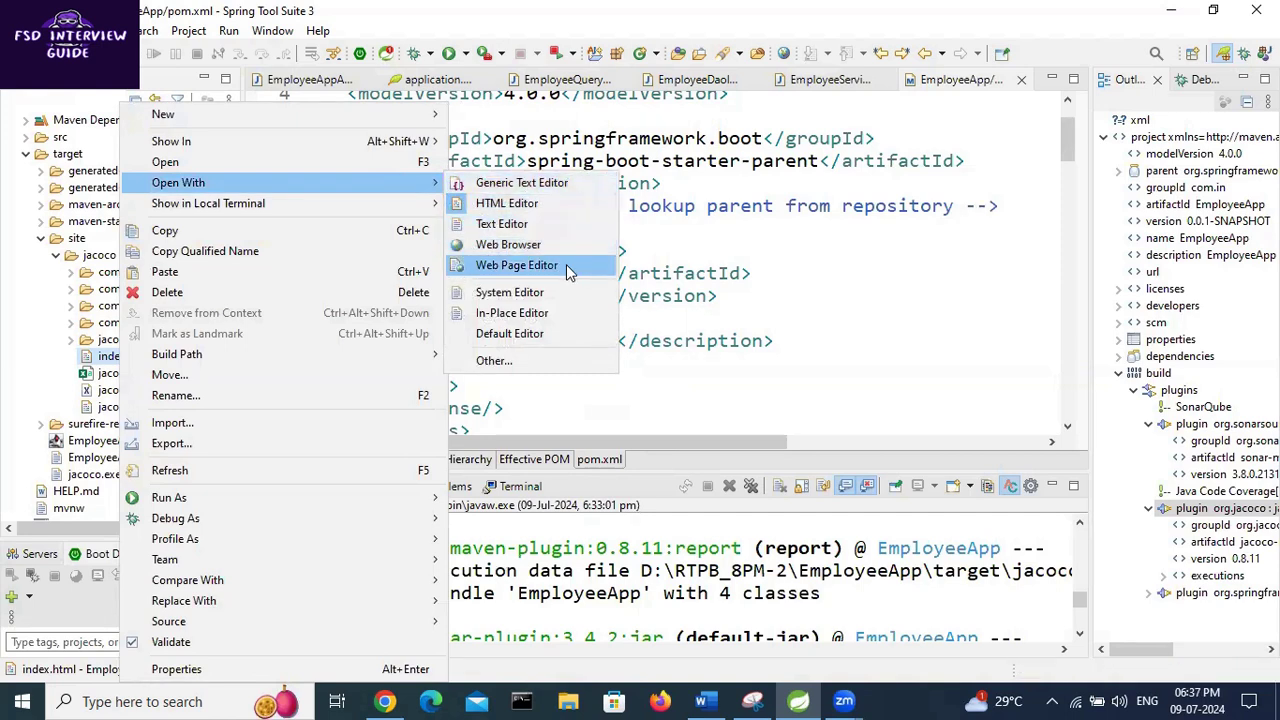
pyautogui.moveTo(508, 244)
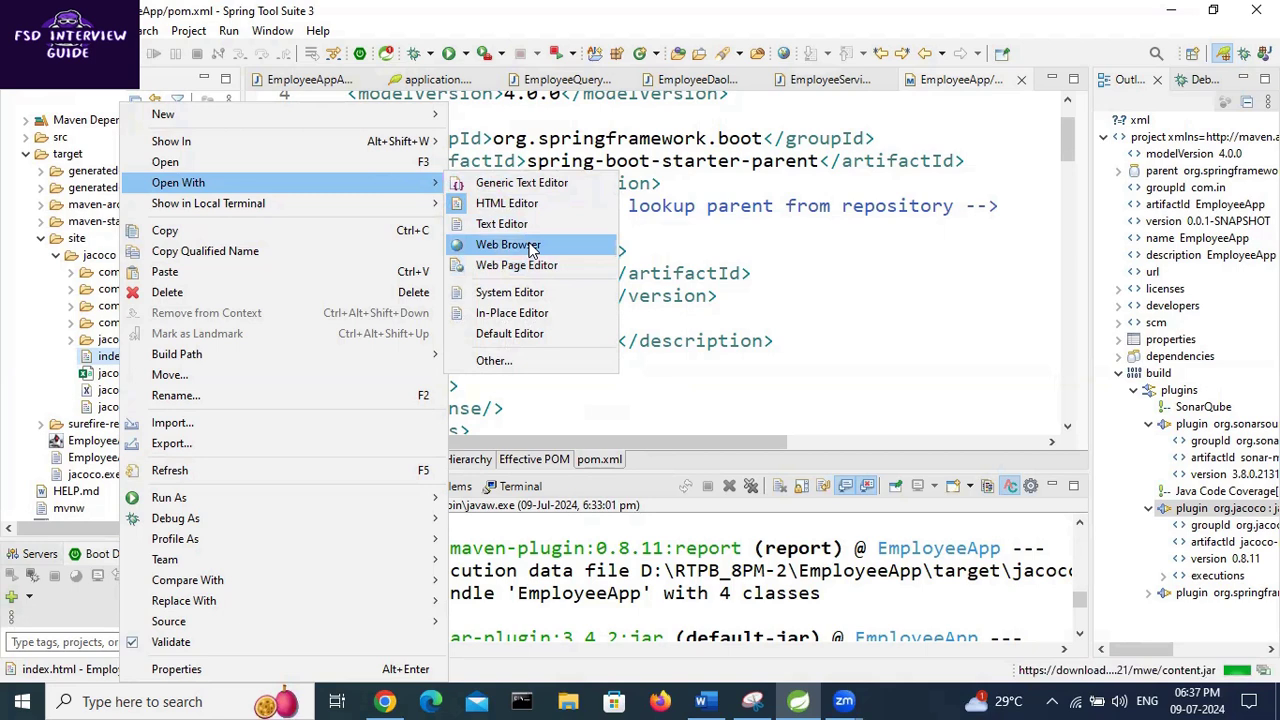
pyautogui.click(508, 244)
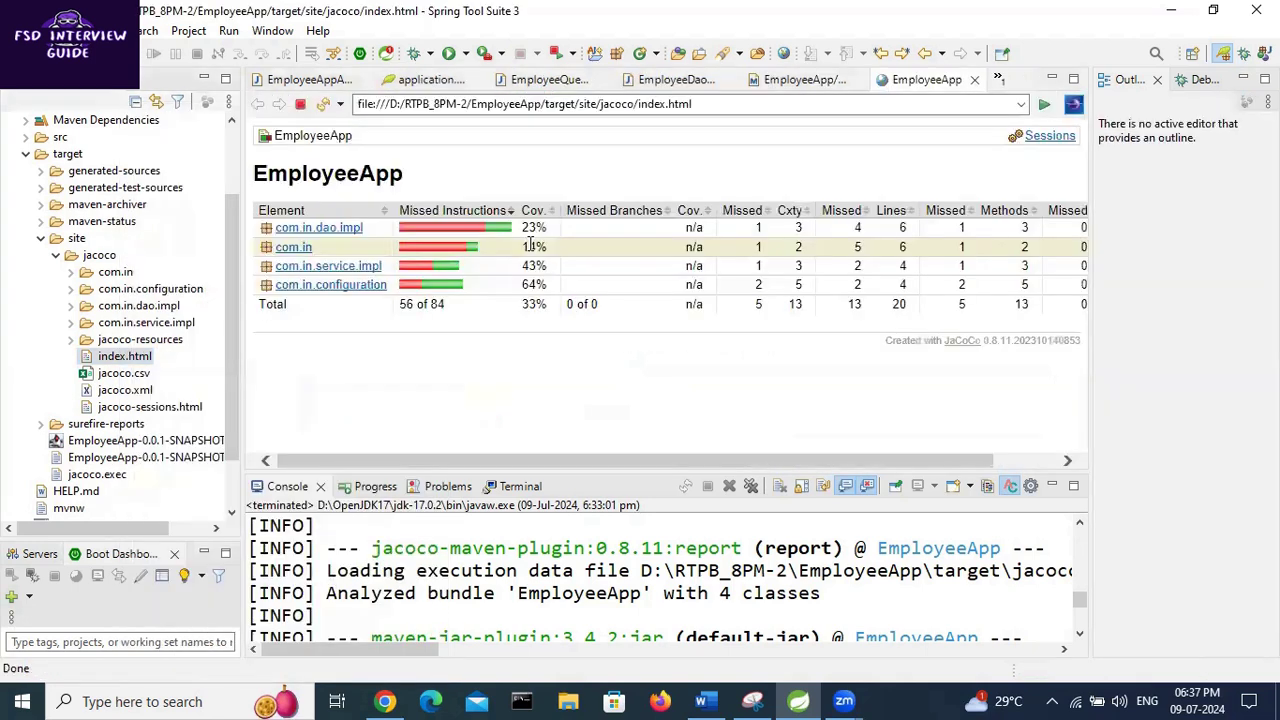
pyautogui.click(520, 104)
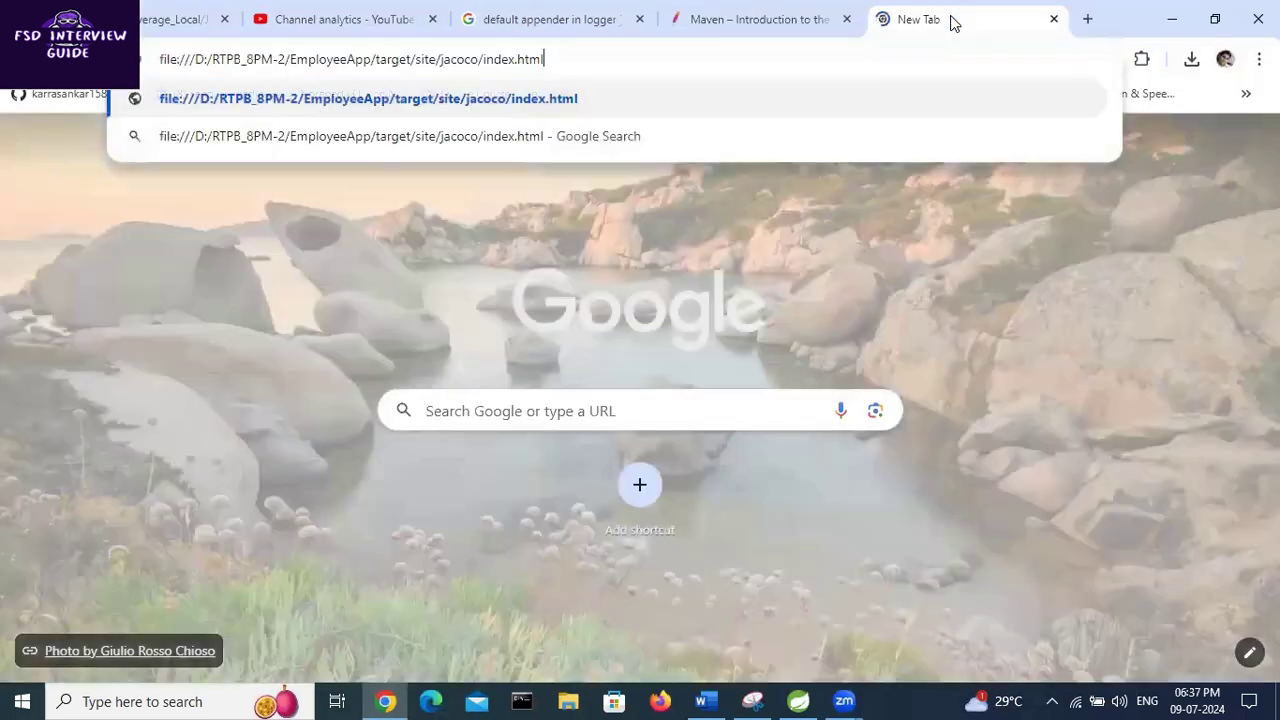
# Load the target/site/jacoco/index.html coverage report in Chrome from its file path
pyautogui.press('enter')
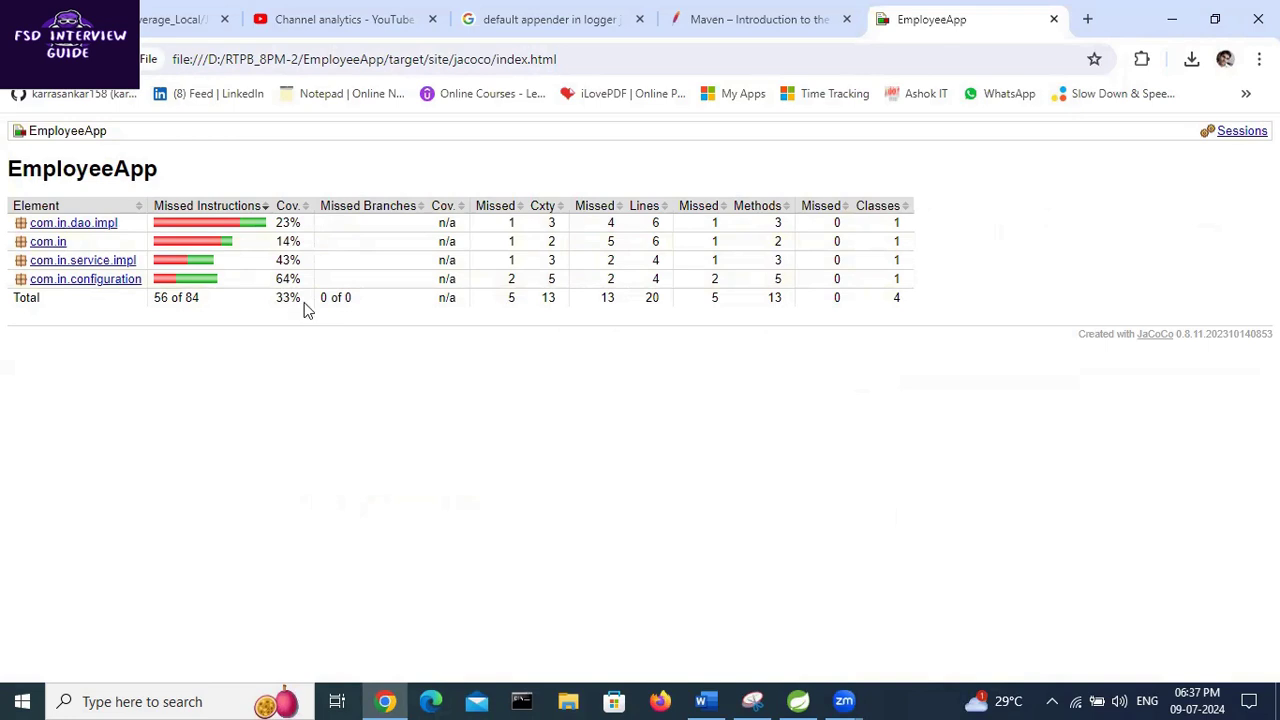
pyautogui.moveTo(184, 280)
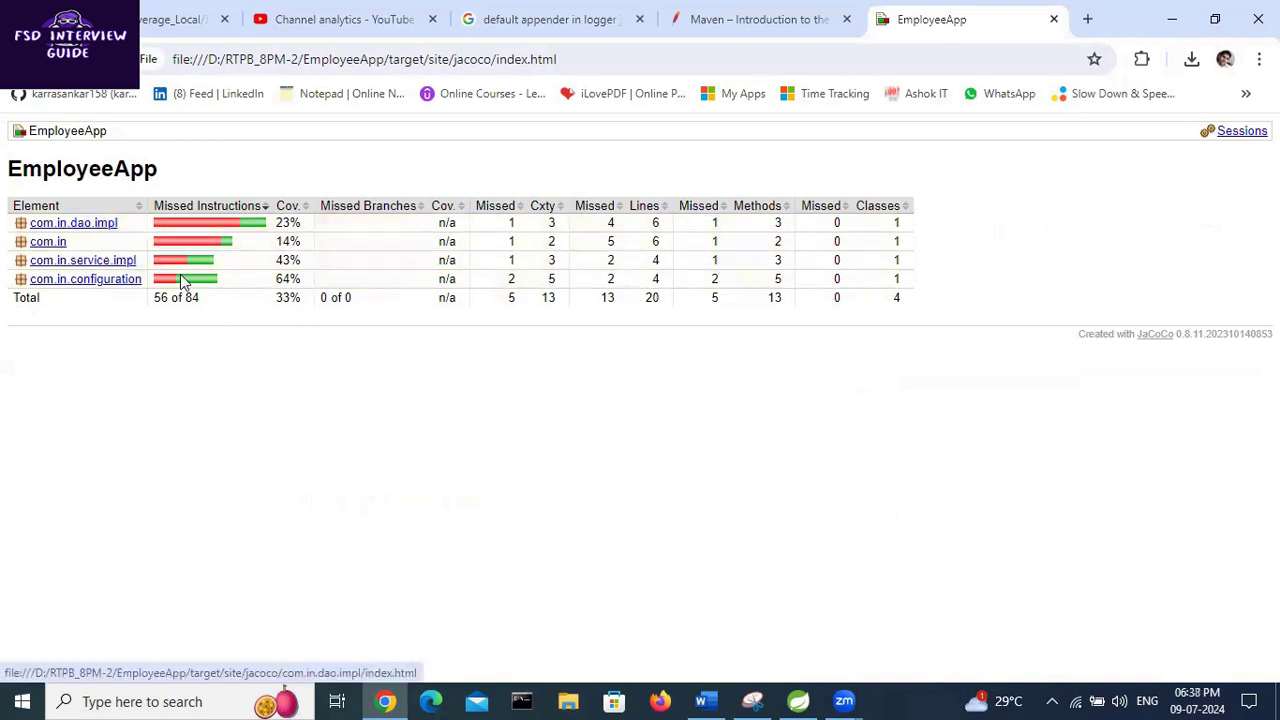
pyautogui.click(72, 222)
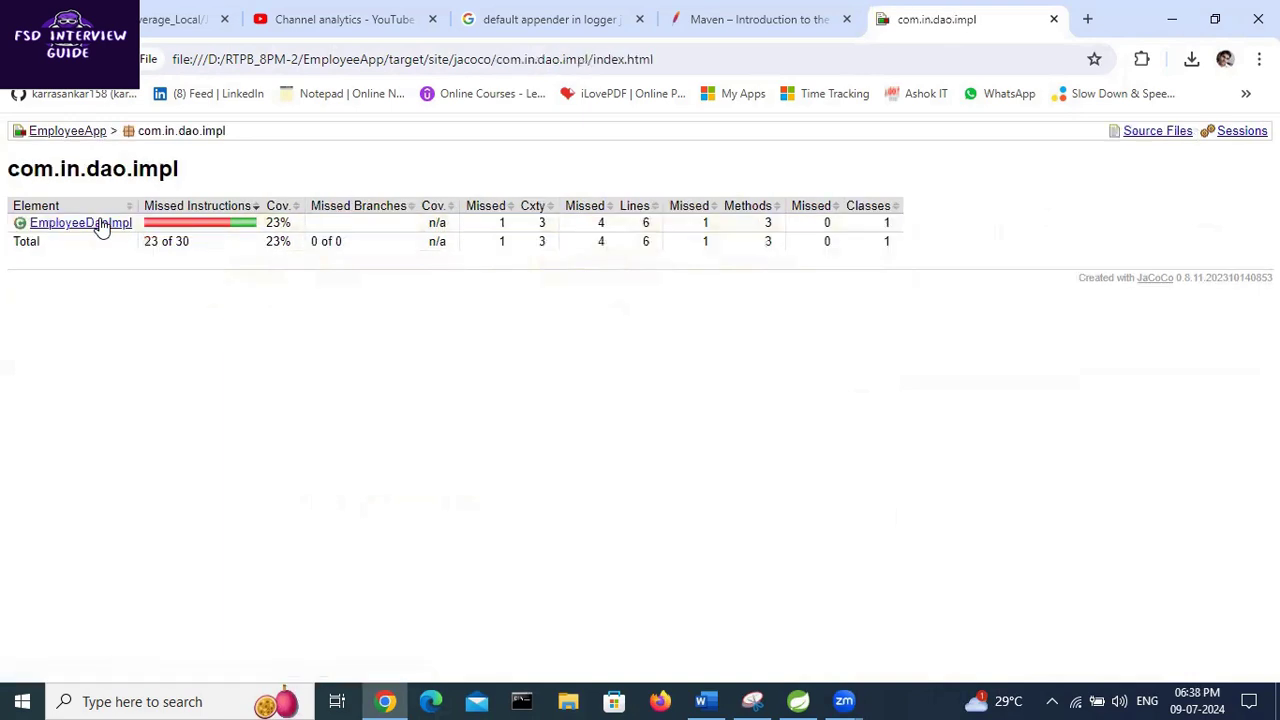
pyautogui.click(80, 222)
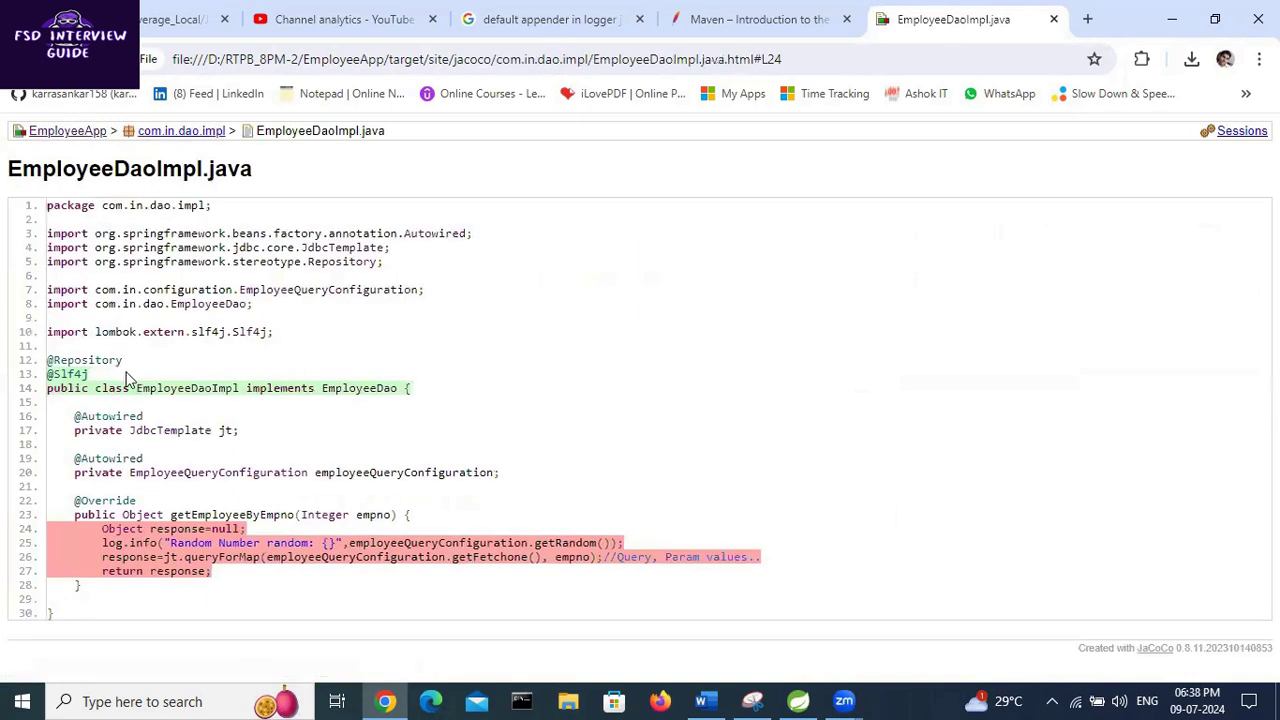
pyautogui.doubleClick(188, 388)
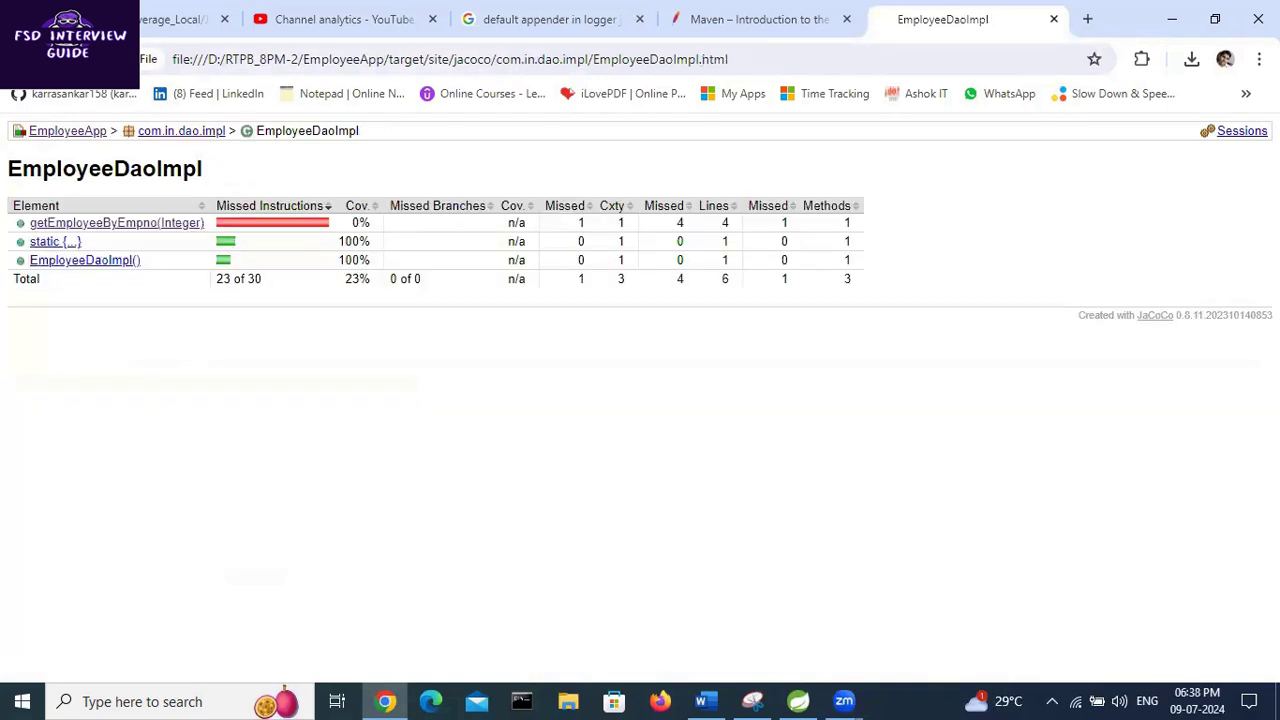
pyautogui.click(68, 130)
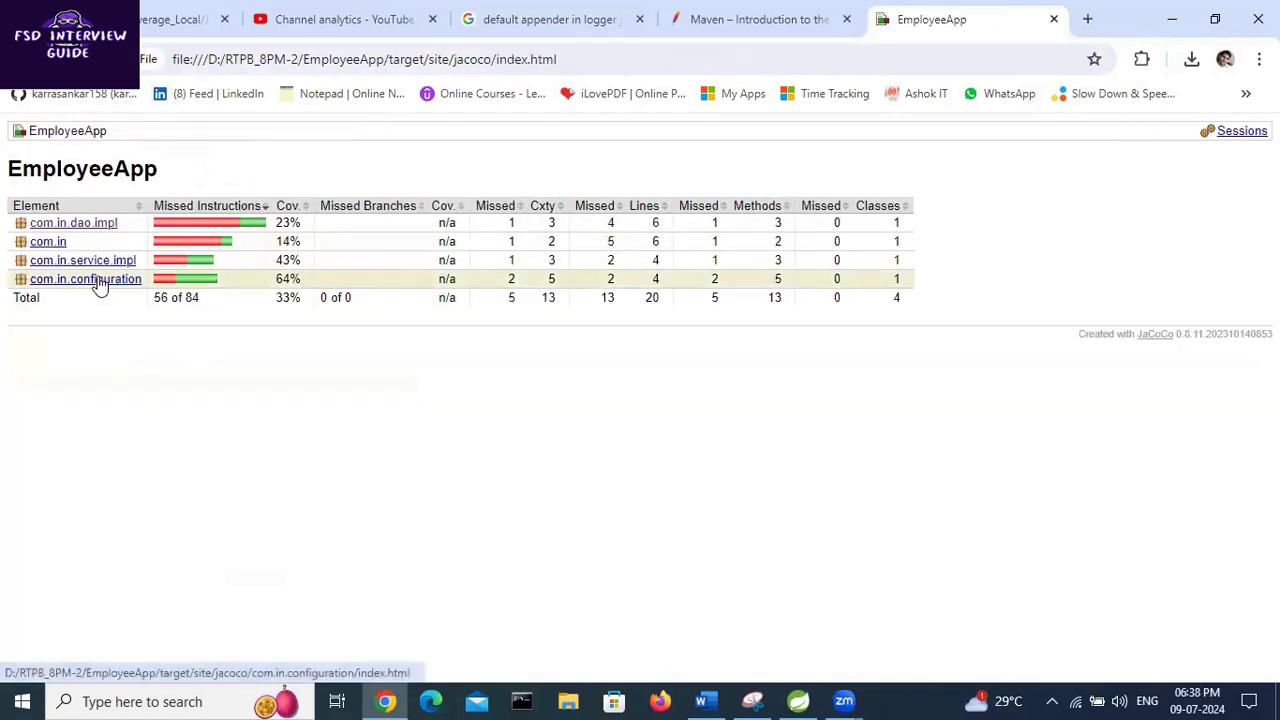
pyautogui.click(84, 280)
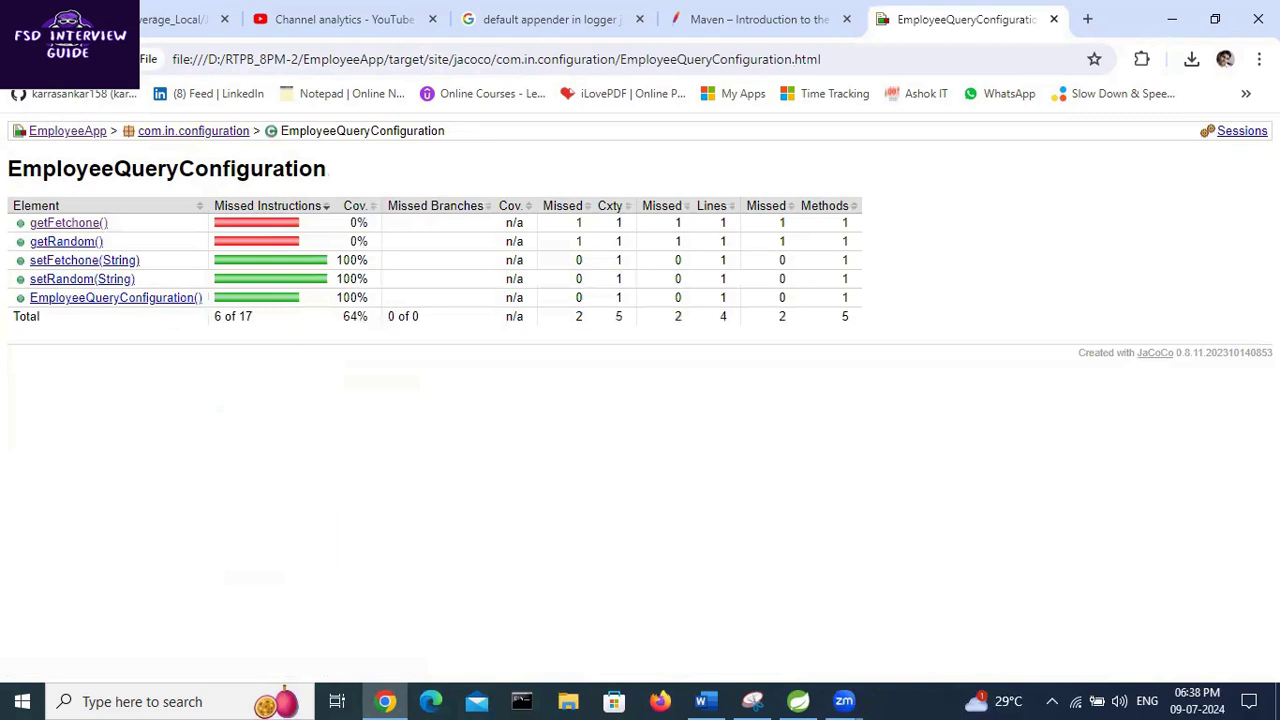
pyautogui.click(68, 130)
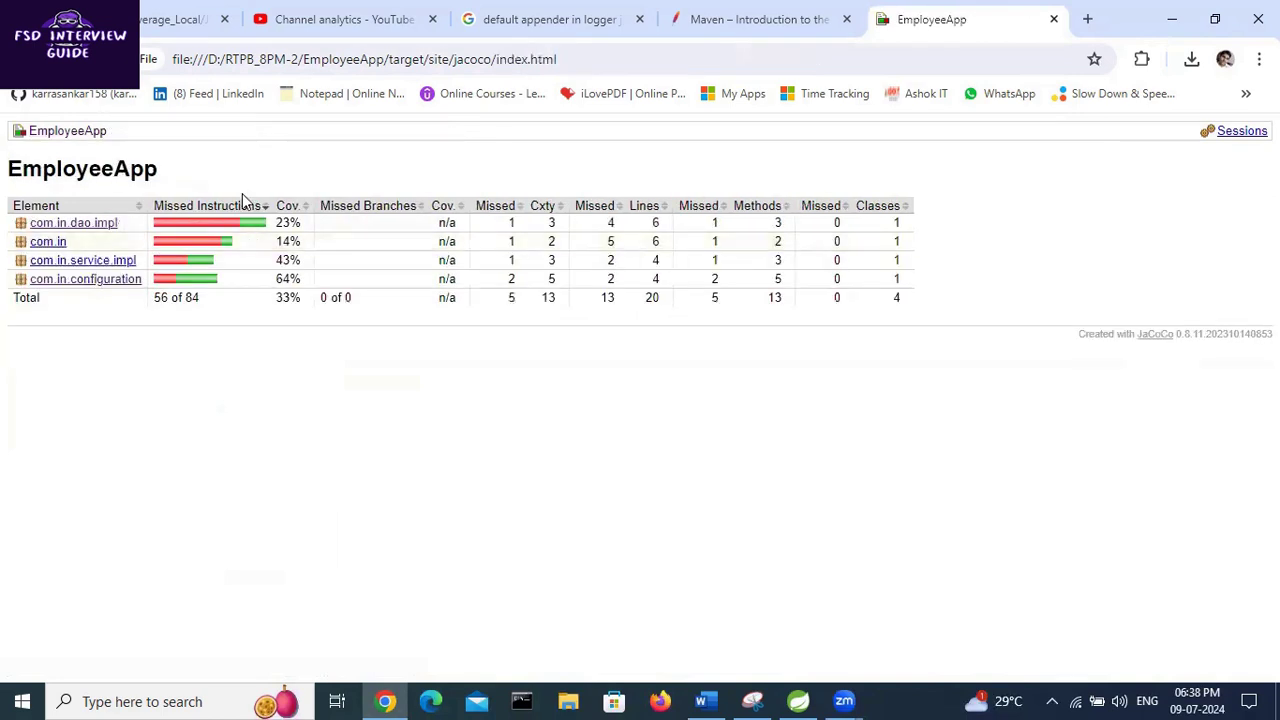
pyautogui.moveTo(390, 442)
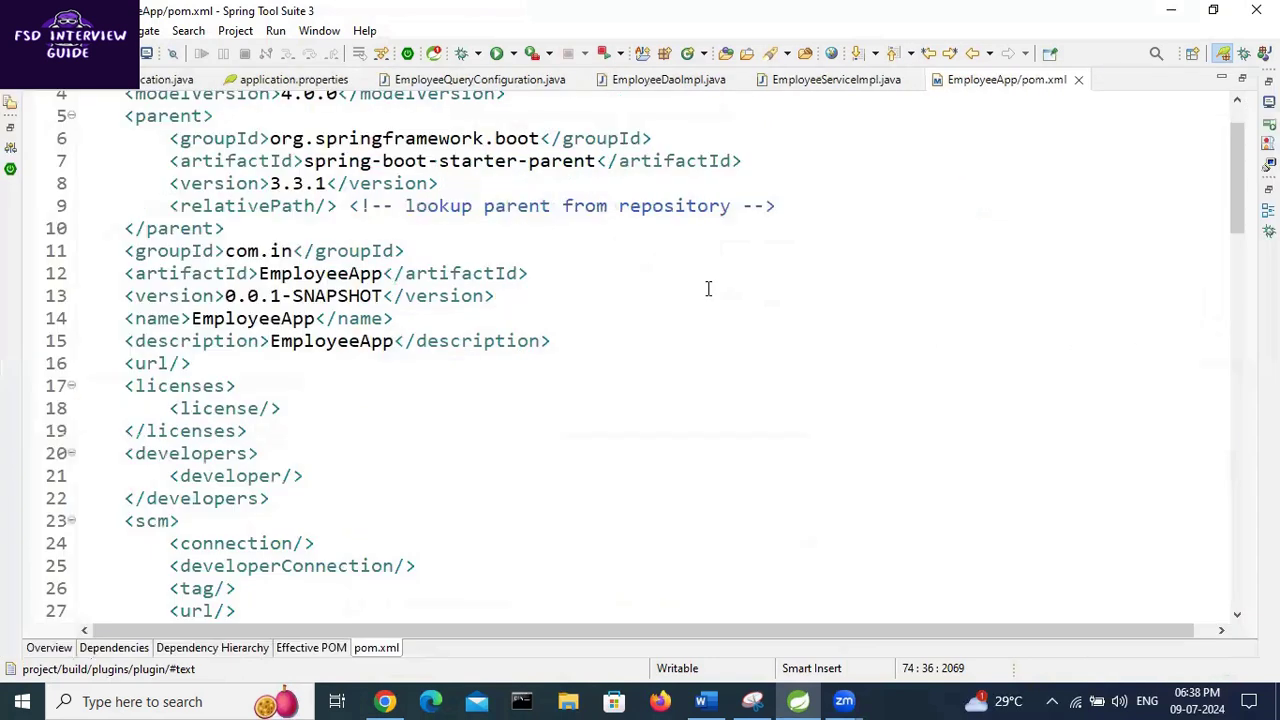
pyautogui.scroll(-3)
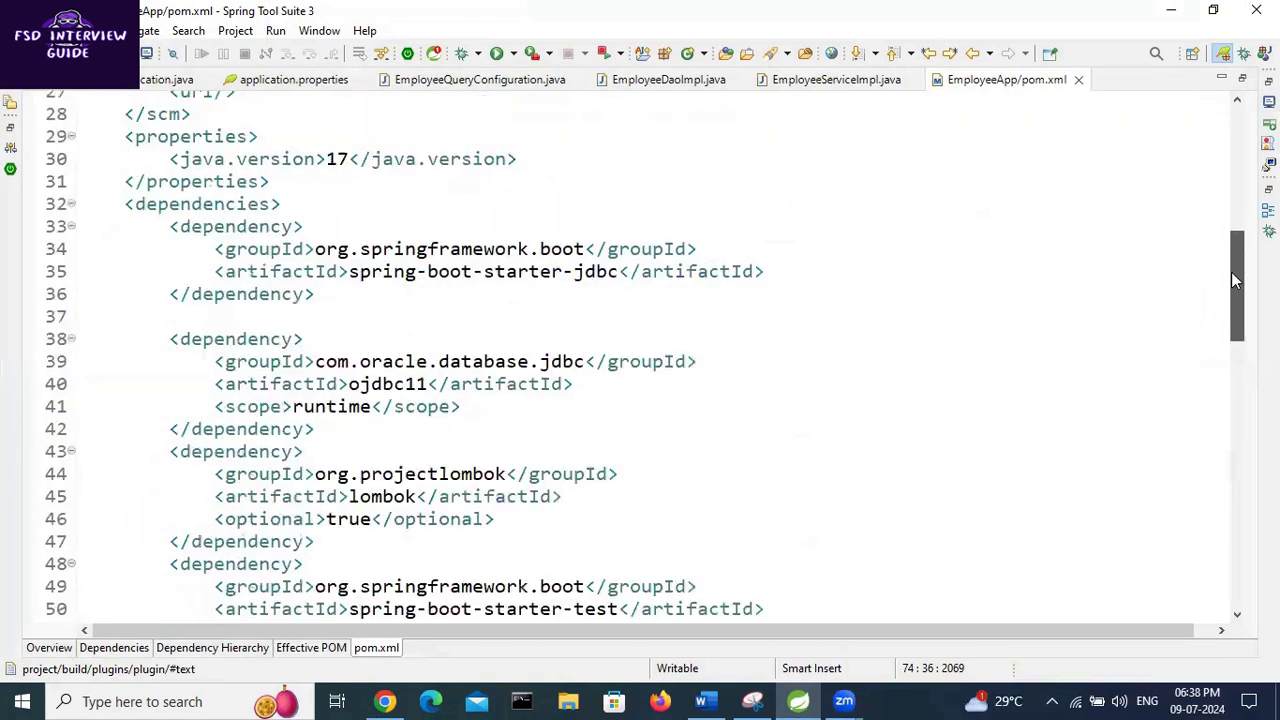
pyautogui.scroll(-3)
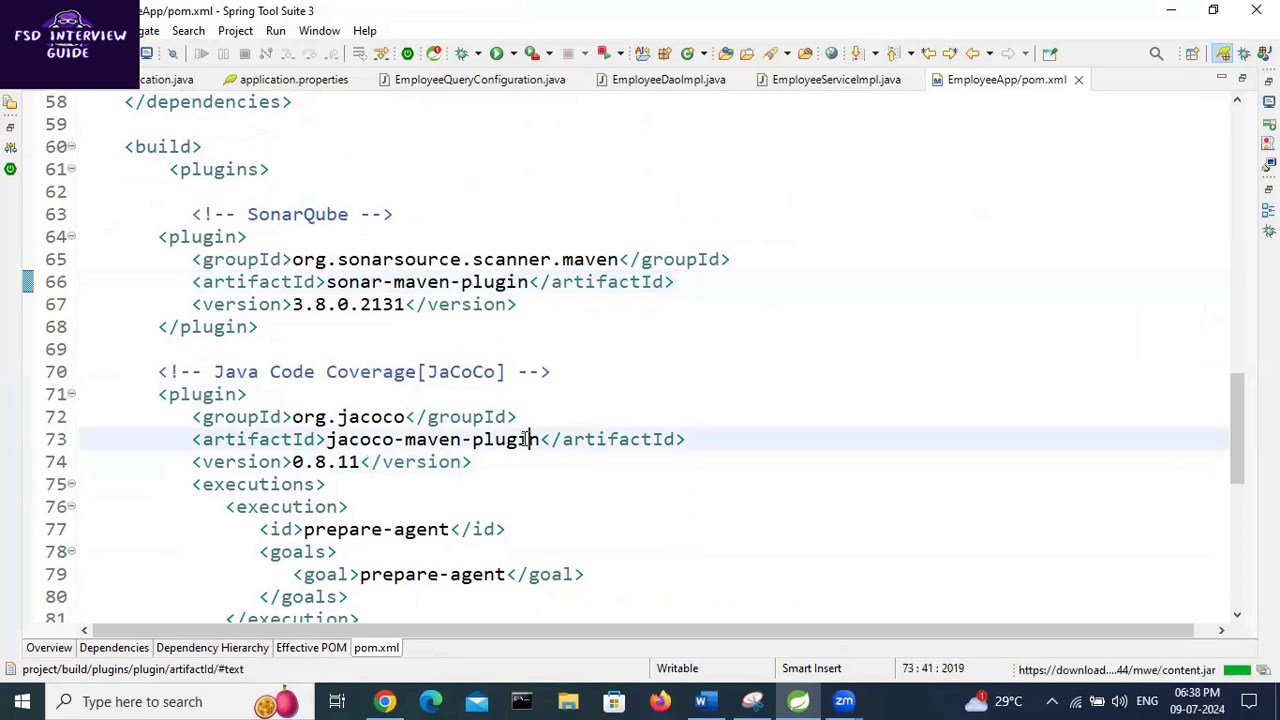
pyautogui.click(384, 700)
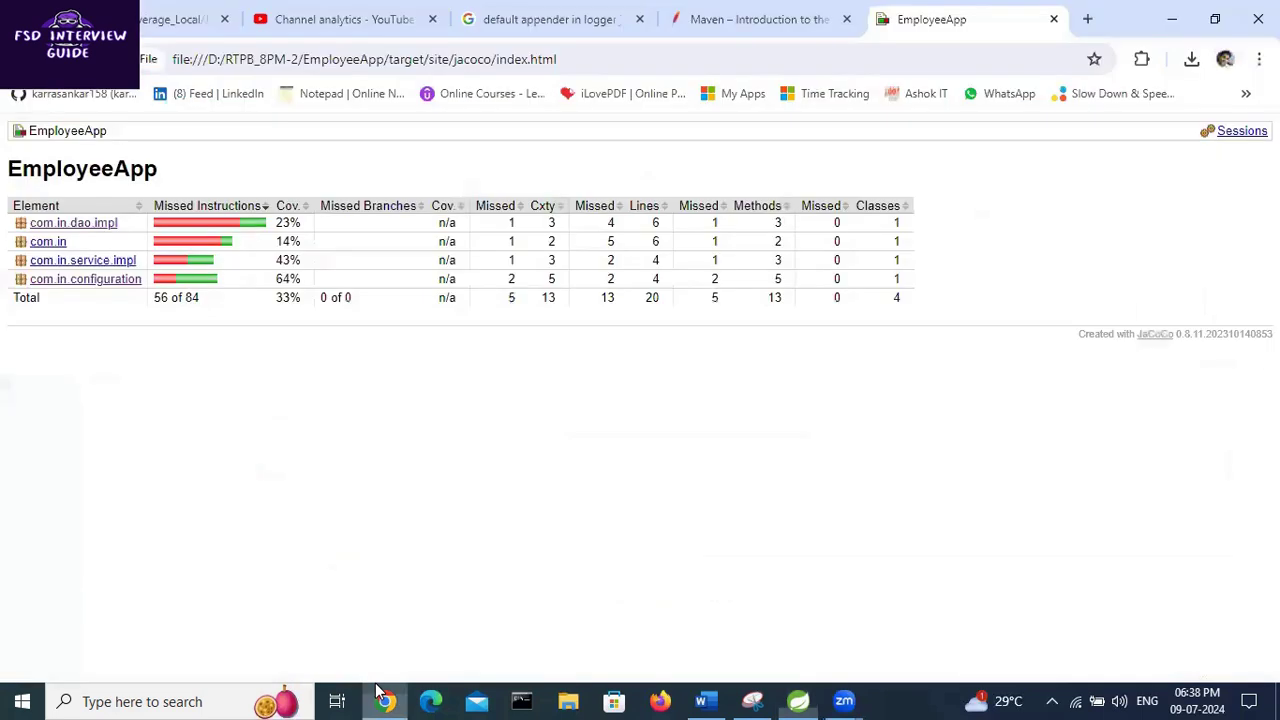
pyautogui.moveTo(796, 698)
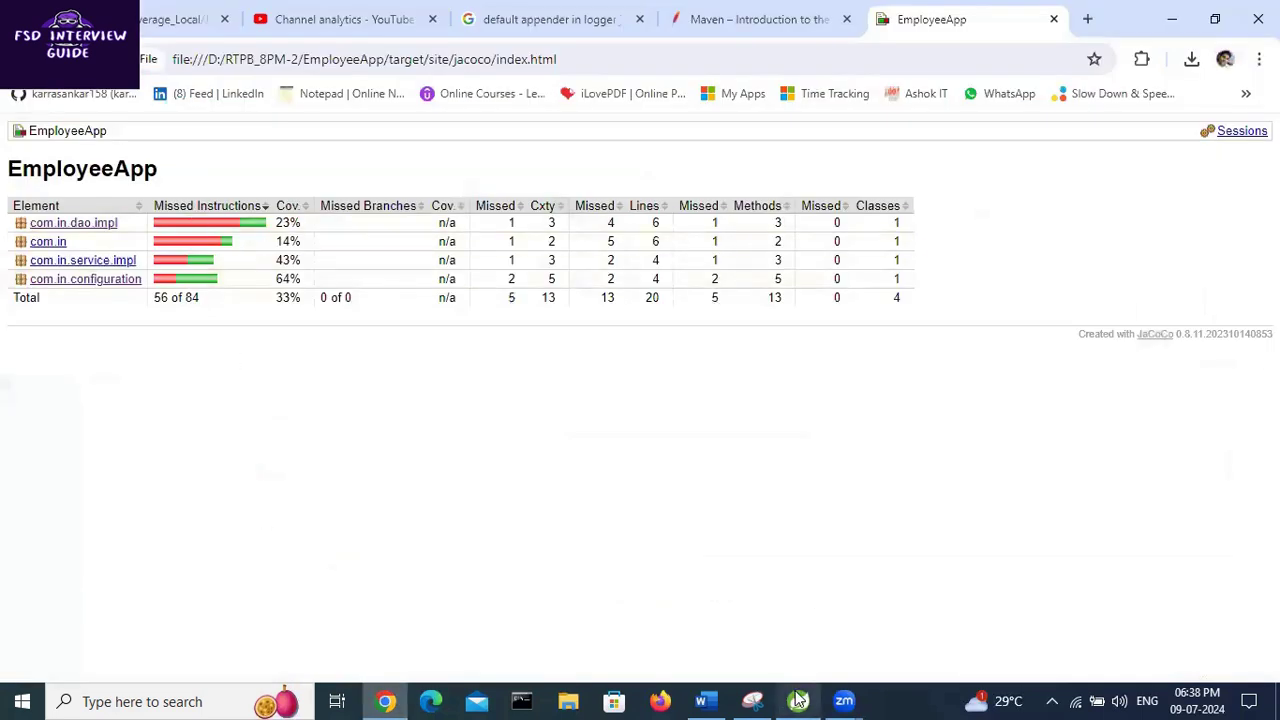
pyautogui.click(798, 700)
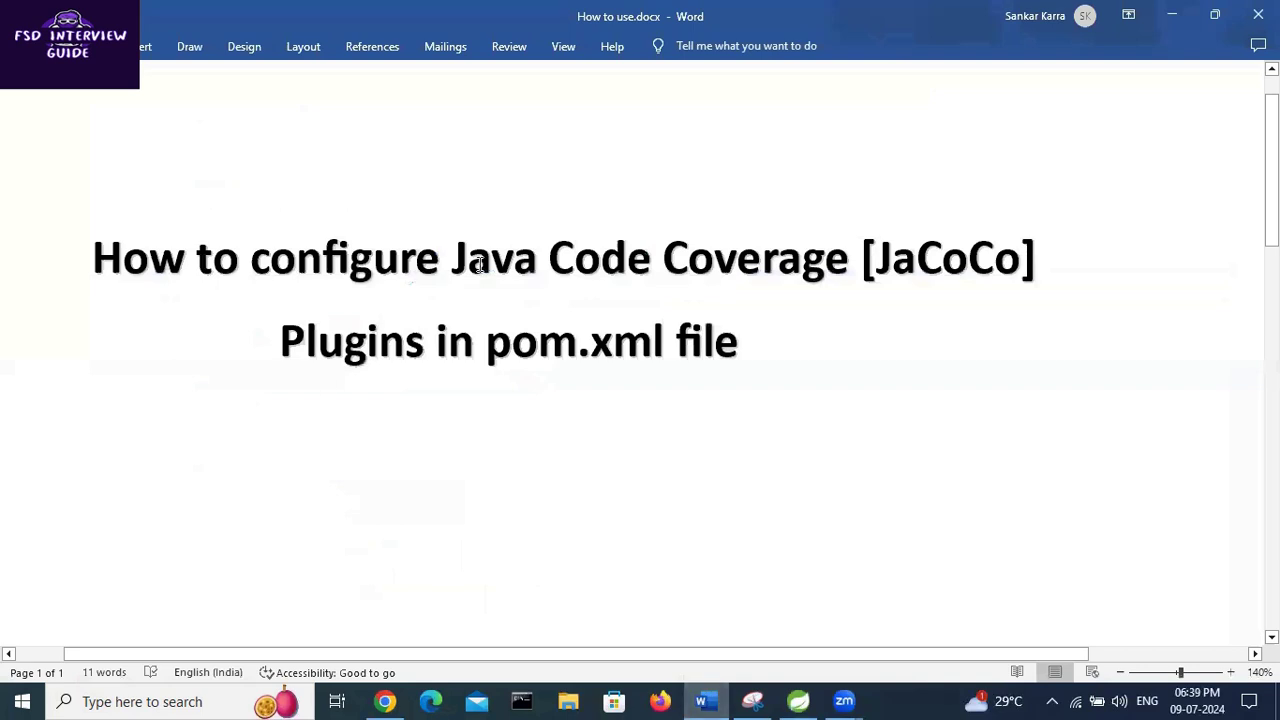
pyautogui.moveTo(478, 348)
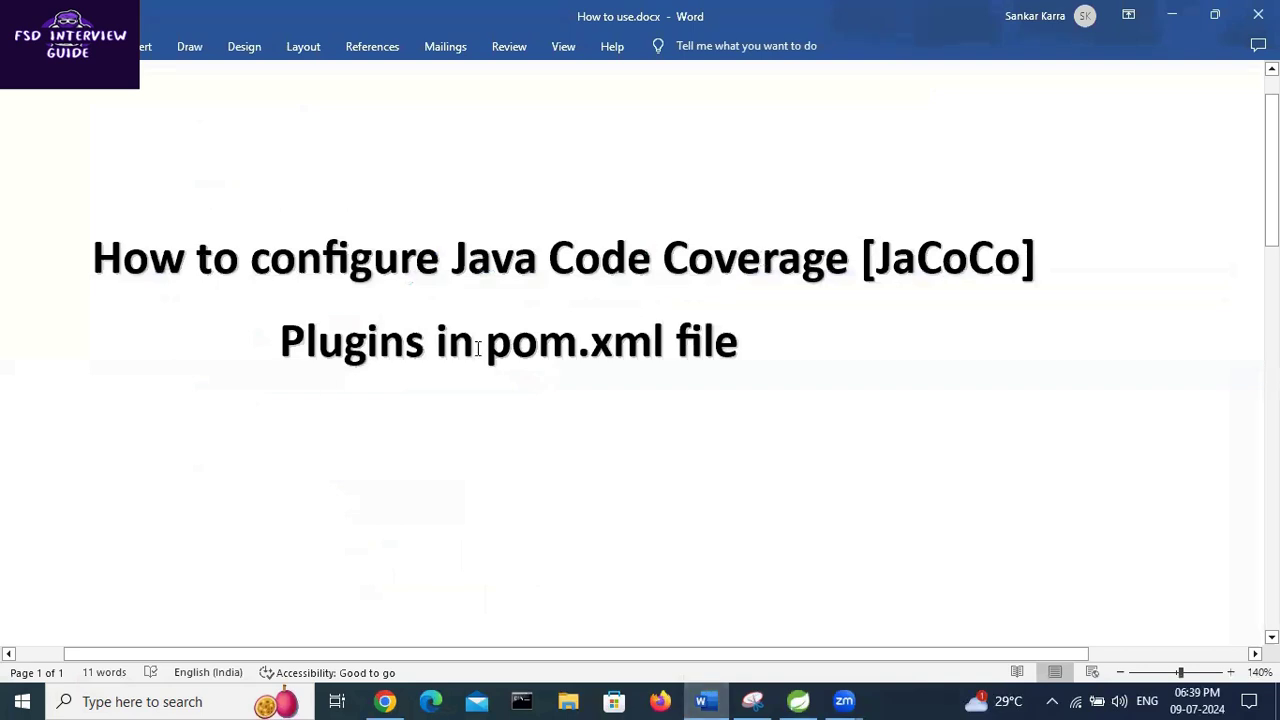